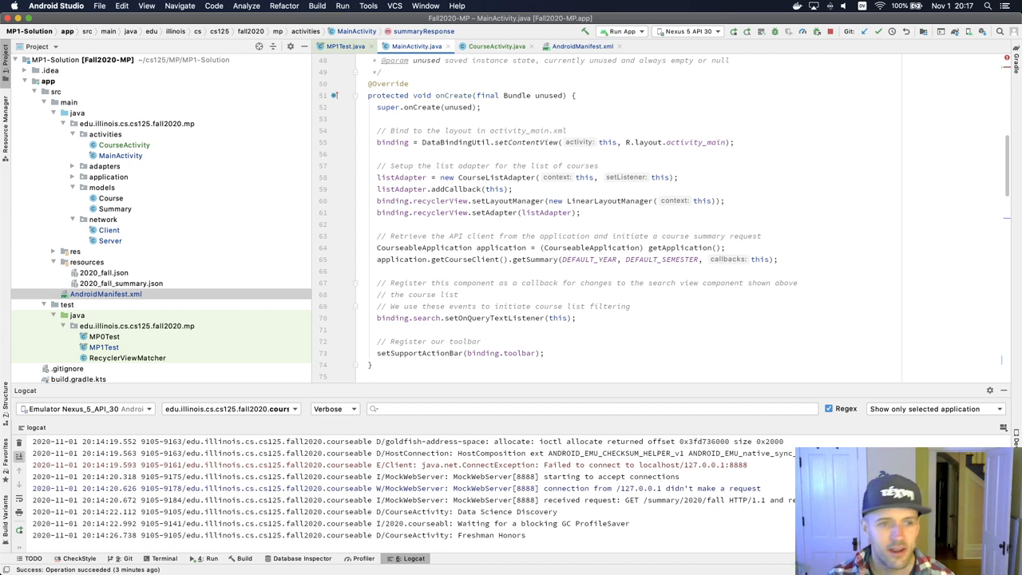
pyautogui.moveTo(337, 281)
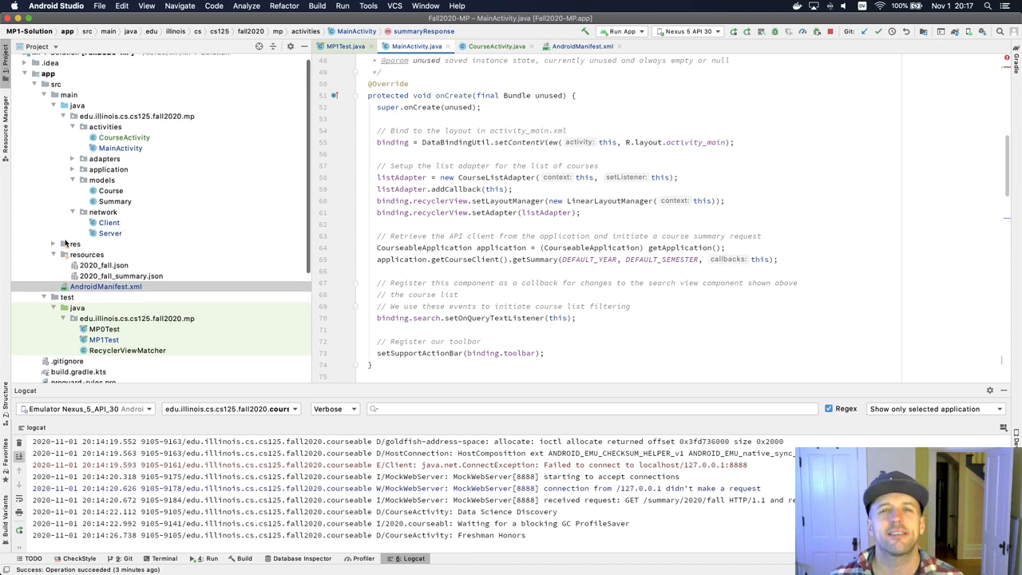
# Step: Expand res > layout in the Project tree to show activity_main.xml and item_course.xml
pyautogui.click(56, 242)
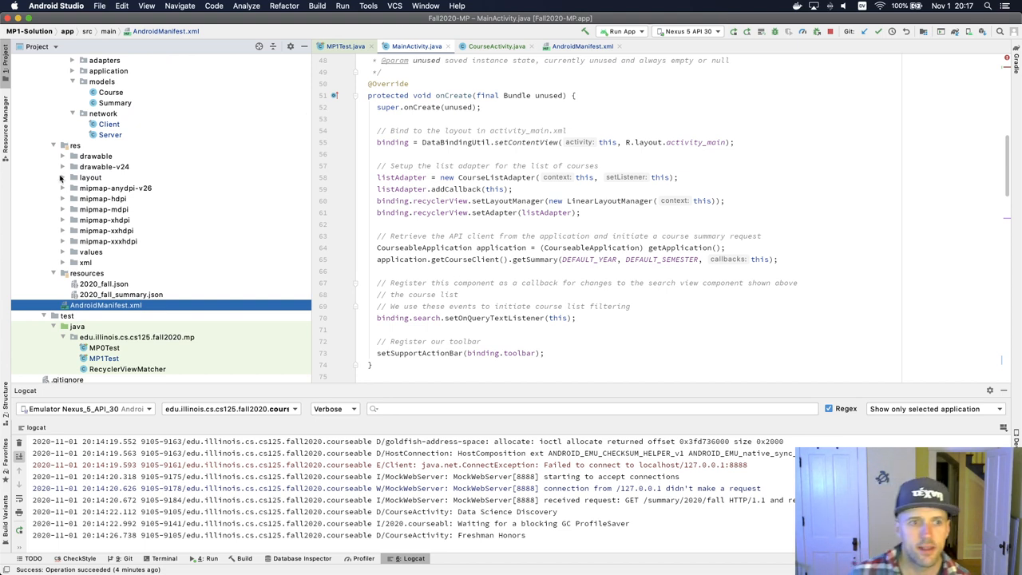
pyautogui.click(66, 177)
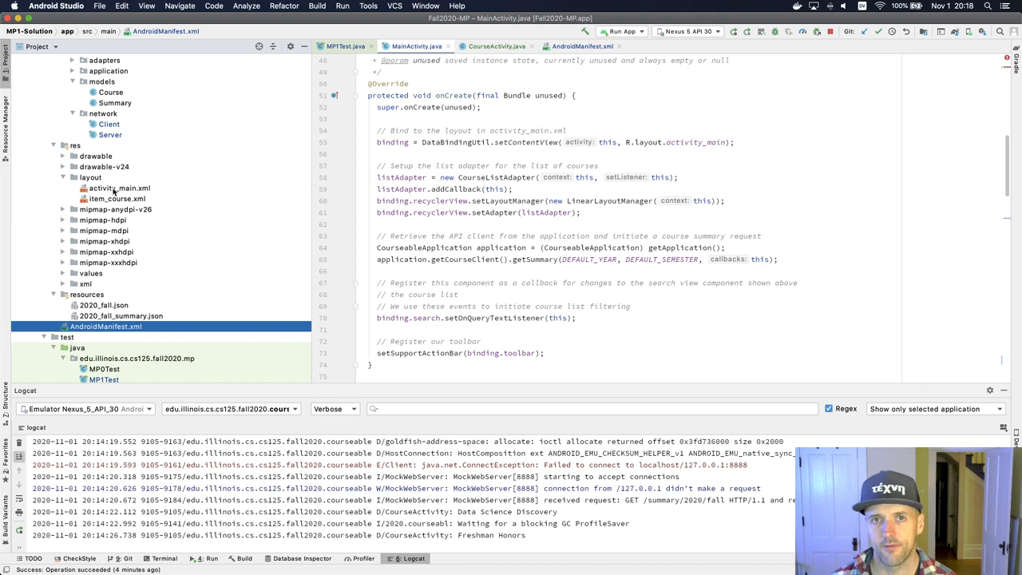
# Step: Open activity_main.xml and review its toolbar/FrameLayout XML and design preview
pyautogui.doubleClick(118, 188)
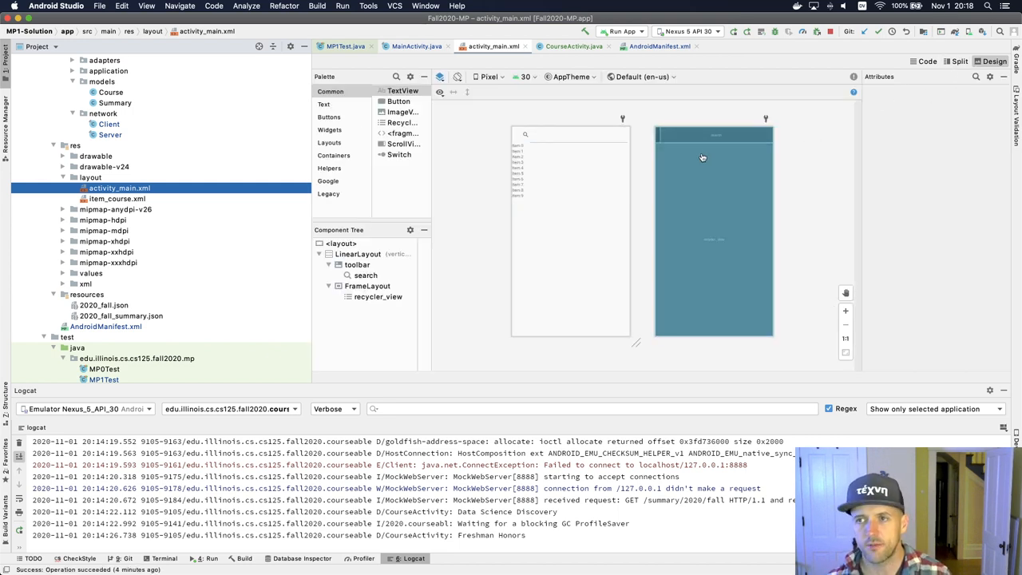
pyautogui.click(923, 60)
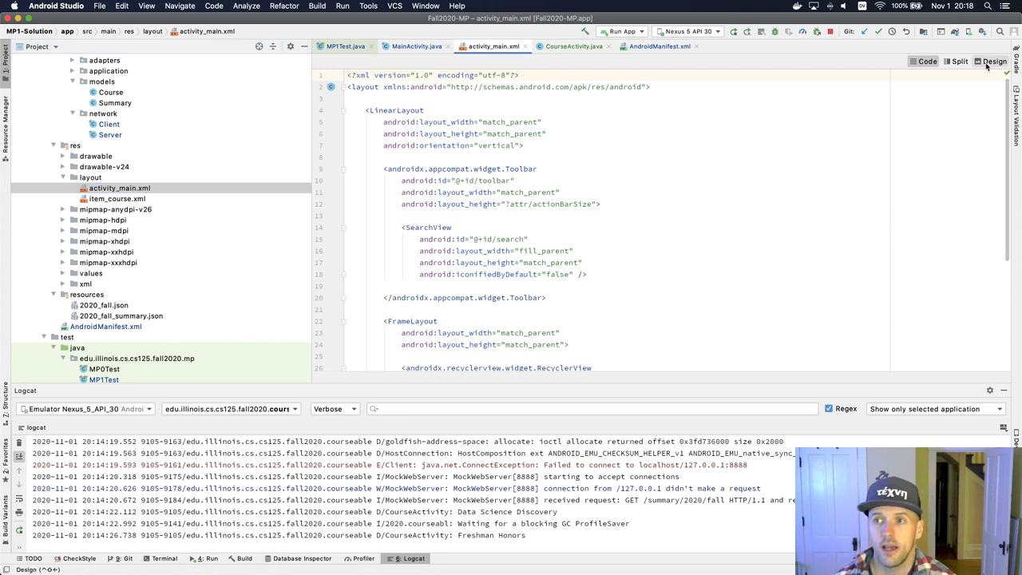
pyautogui.click(981, 61)
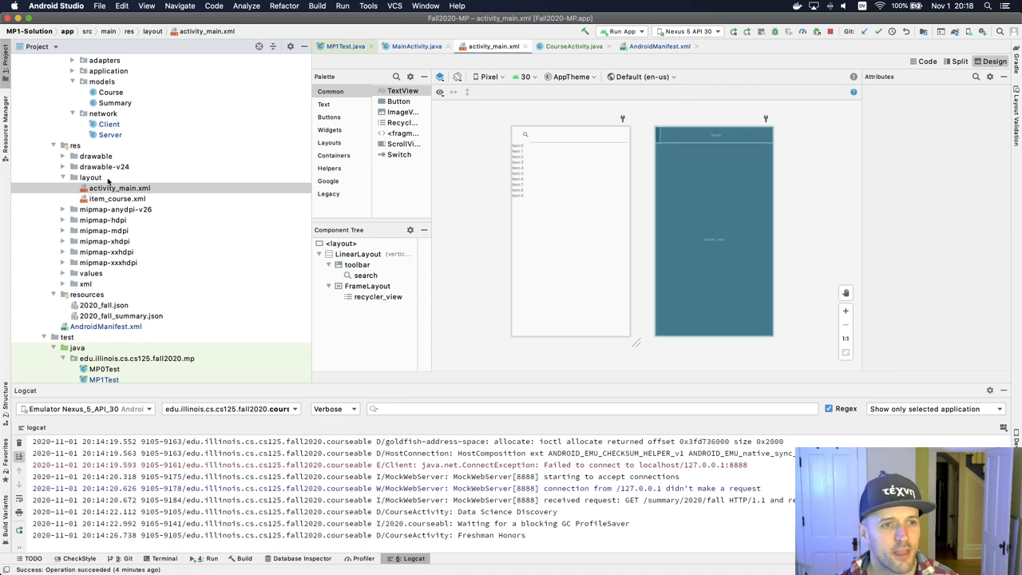
# Step: Duplicate activity_main.xml as activity_course.xml, add it to Git, and view its XML
pyautogui.click(90, 175)
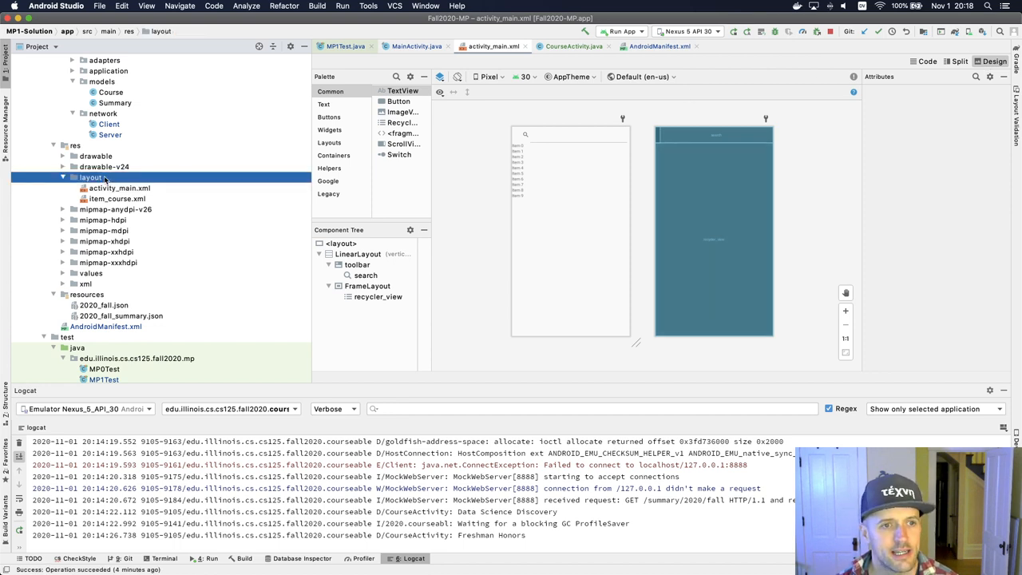
pyautogui.click(118, 188)
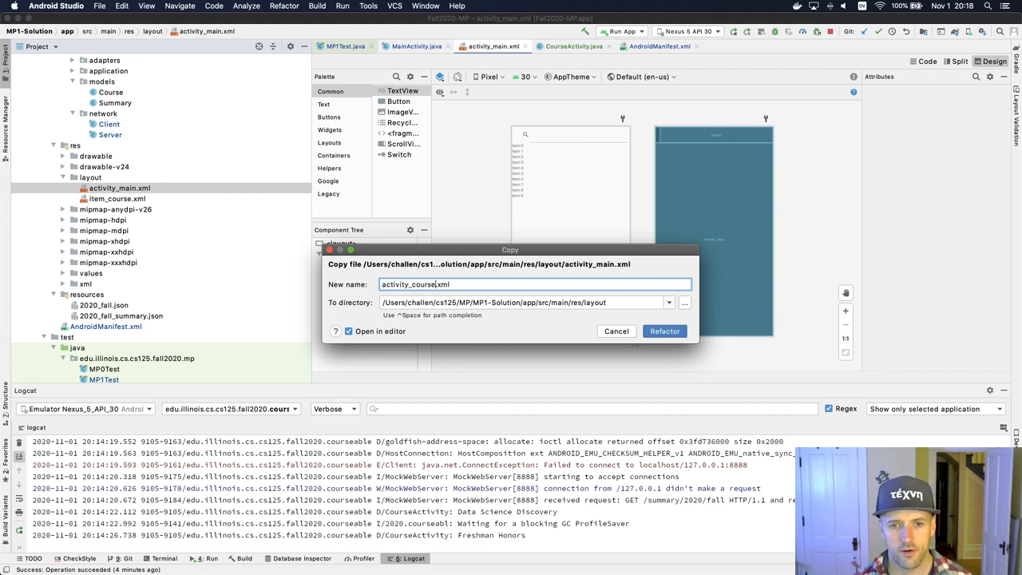
pyautogui.click(664, 331)
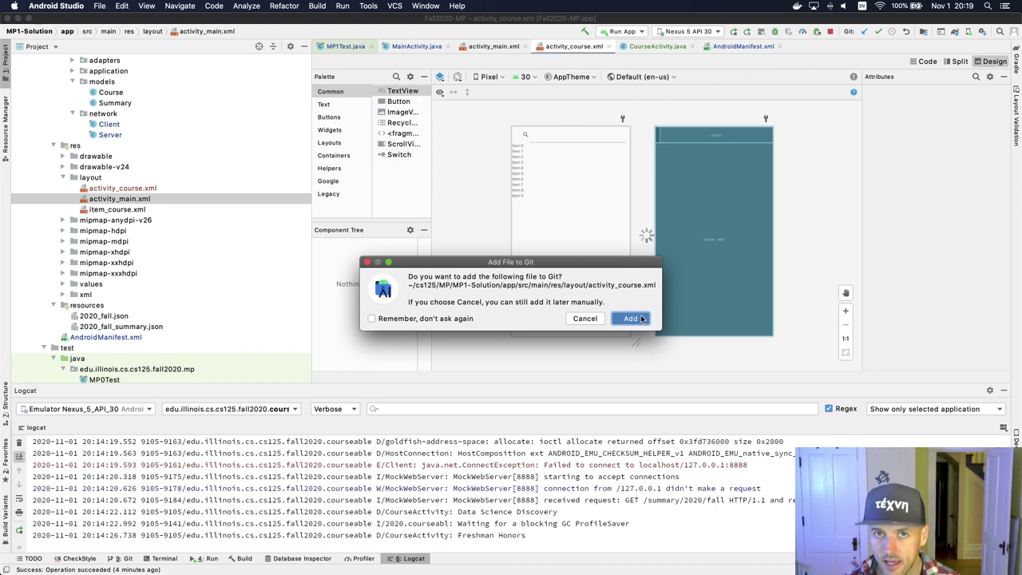
pyautogui.click(630, 318)
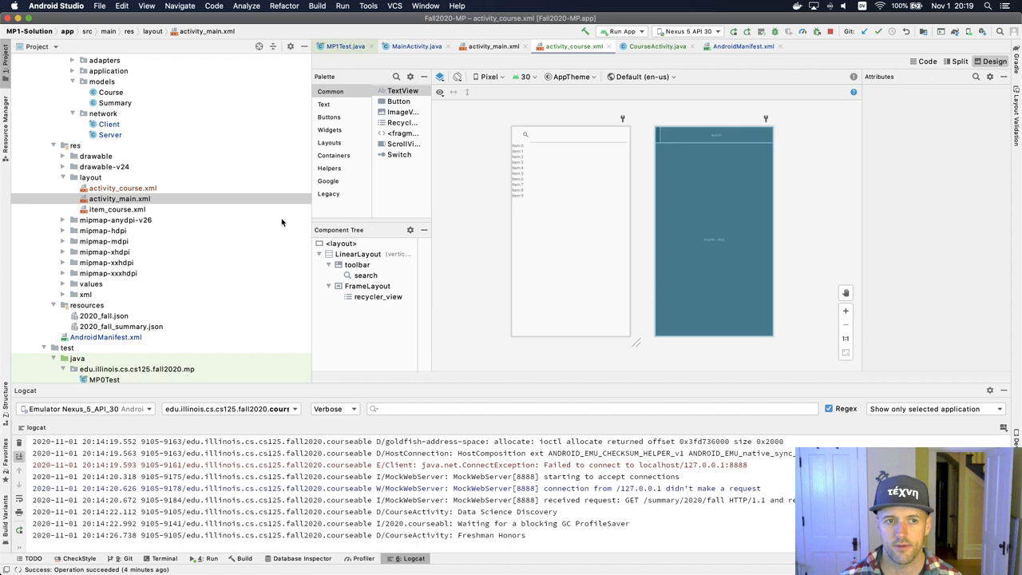
pyautogui.click(122, 189)
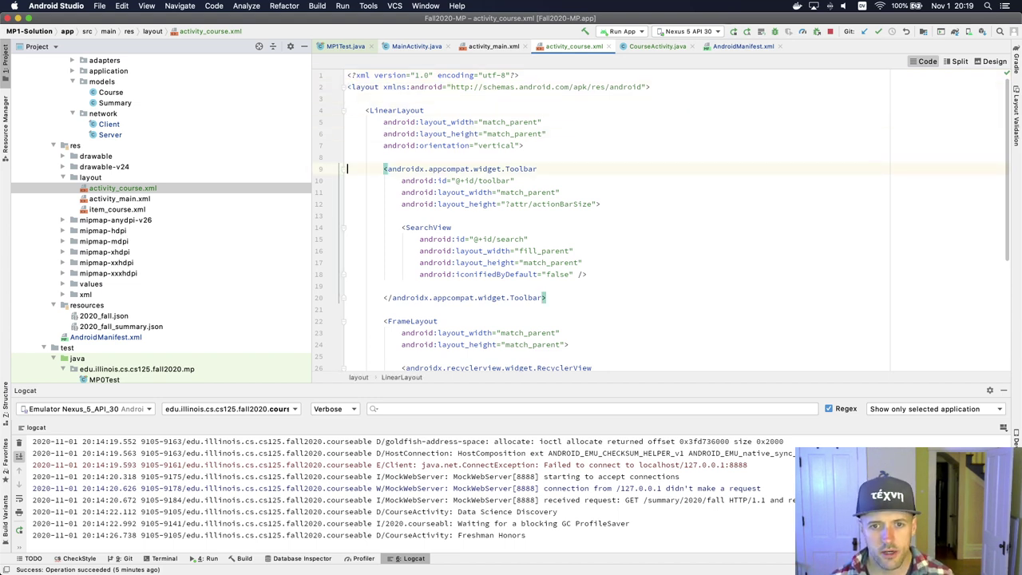
# Step: Replace the toolbar and FrameLayout with a TextView whose android:text is "Hello"
pyautogui.scroll(-3)
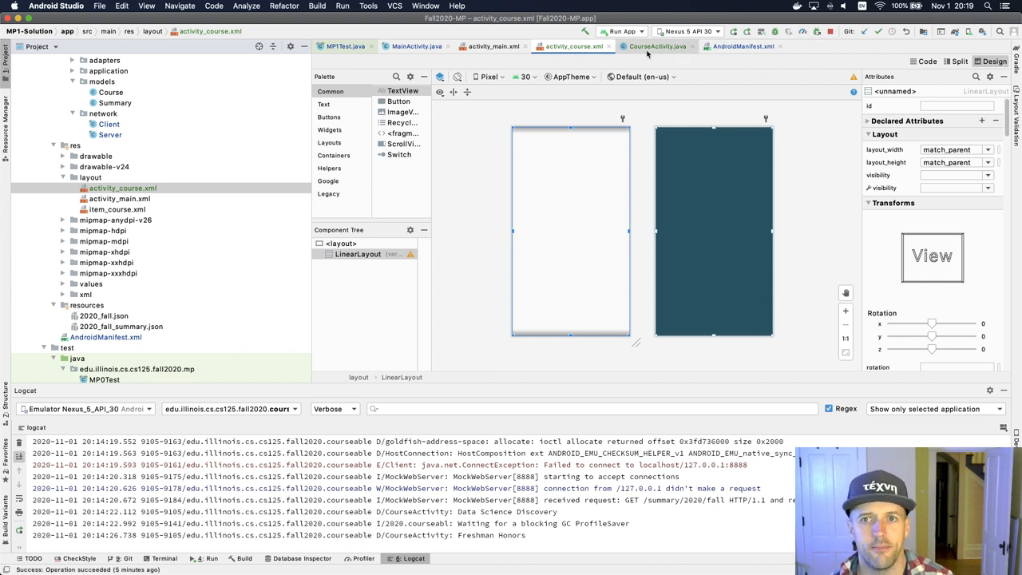
pyautogui.click(922, 61)
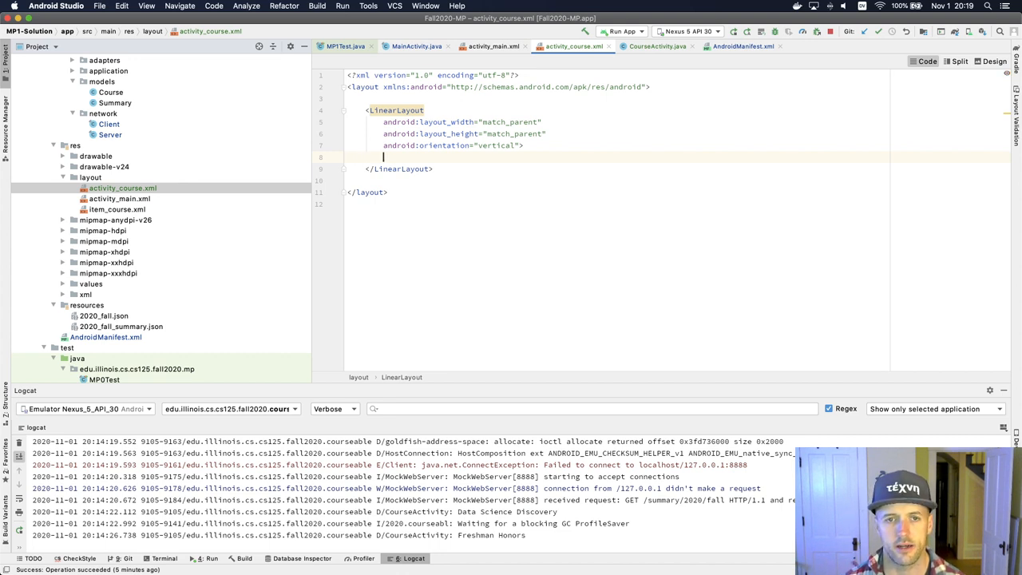
pyautogui.write('<TextView')
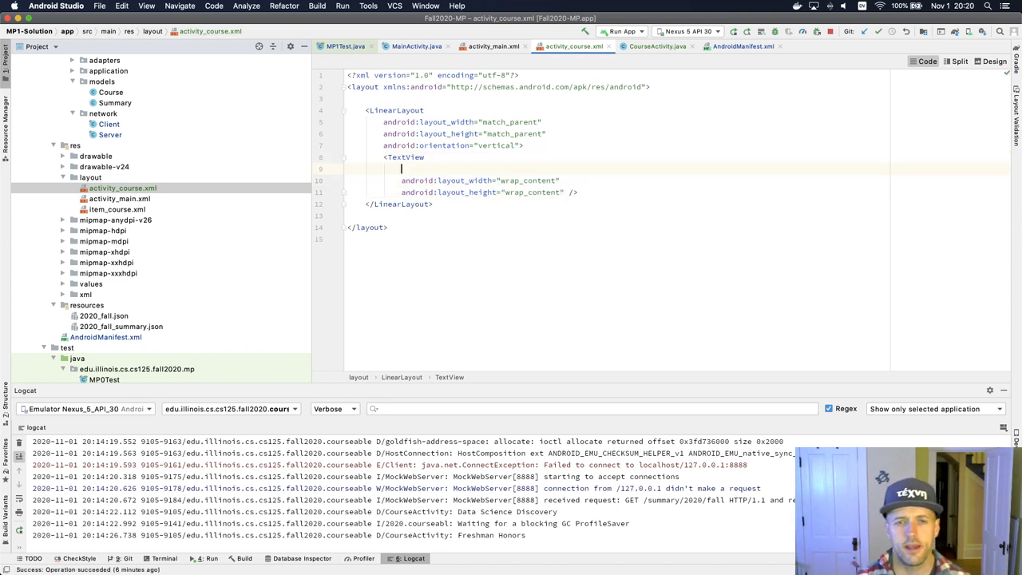
pyautogui.write('android:text="Hello')
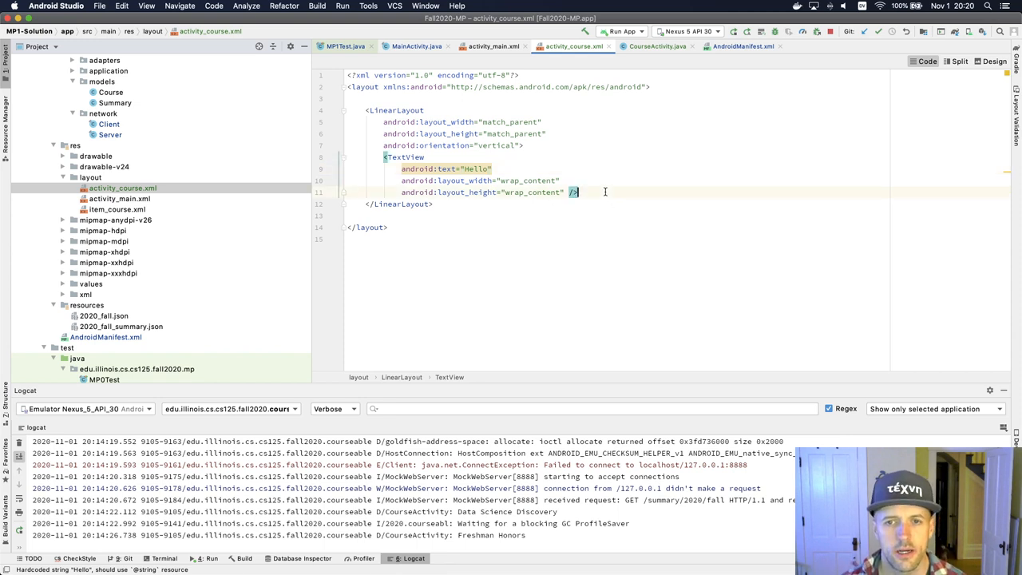
# Step: Add android:textSize="24sp" to the Hello TextView and preview the layout
pyautogui.click(990, 61)
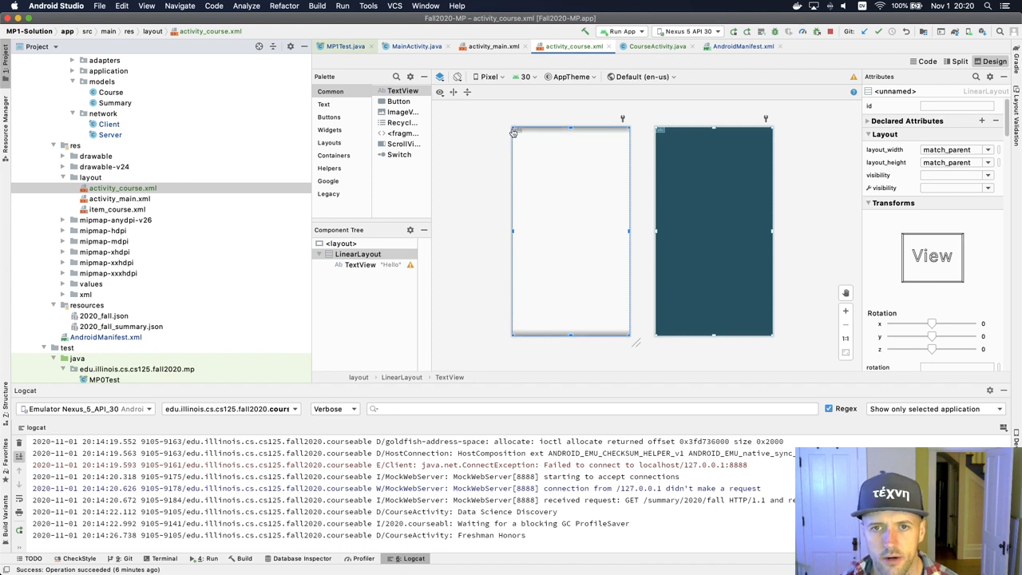
pyautogui.moveTo(505, 155)
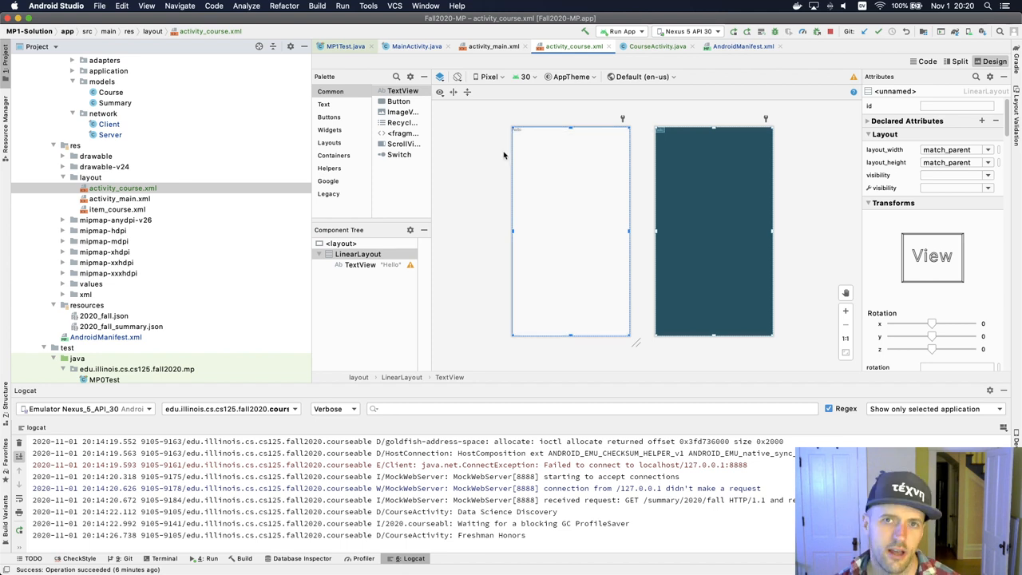
pyautogui.moveTo(493, 45)
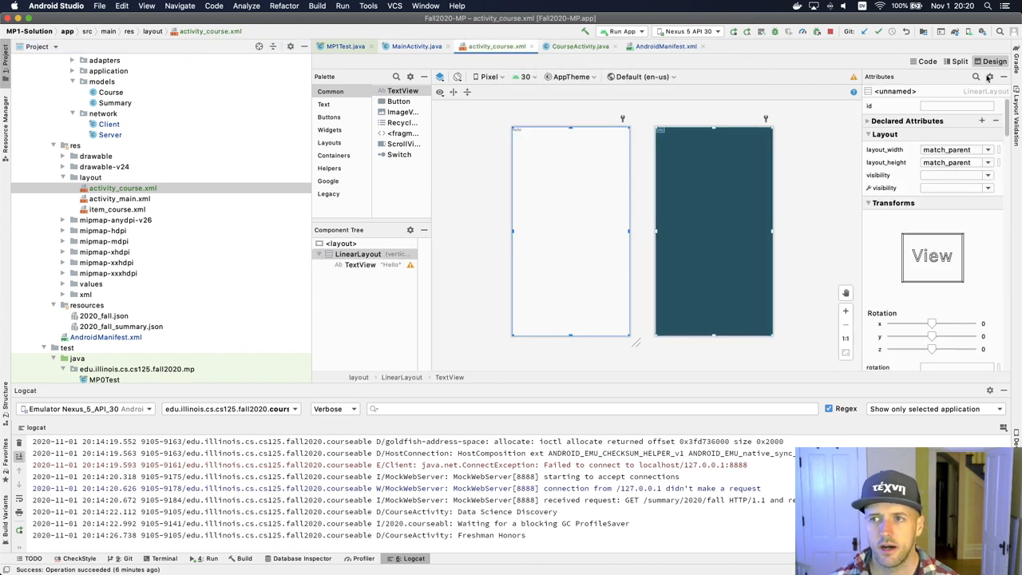
pyautogui.click(919, 61)
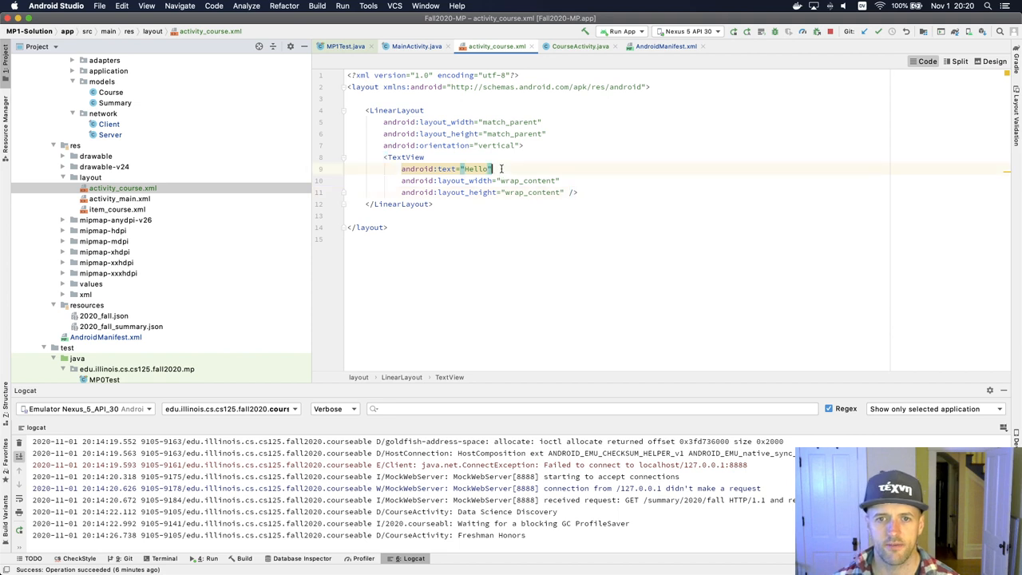
pyautogui.write('siz')
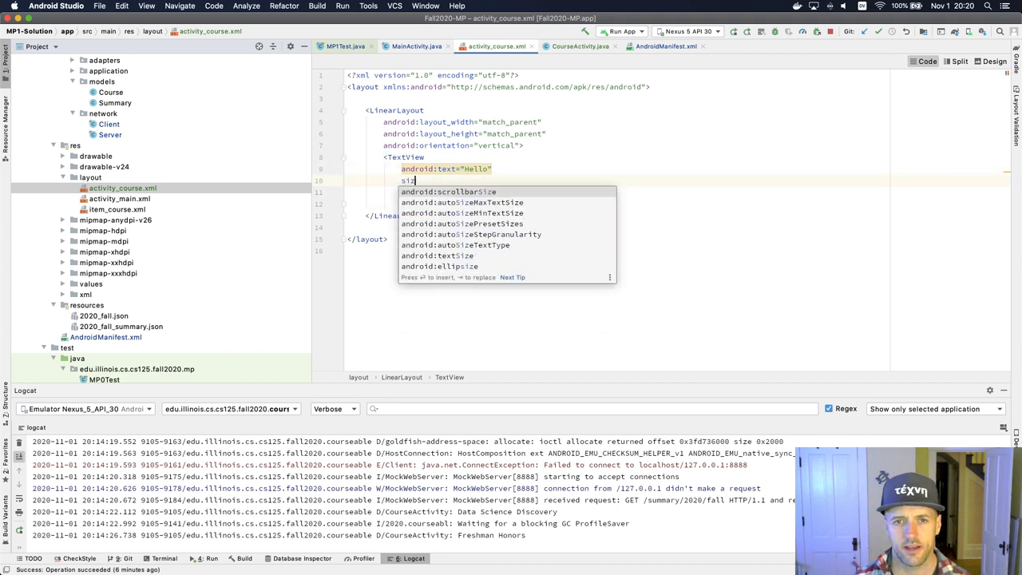
pyautogui.moveTo(441, 255)
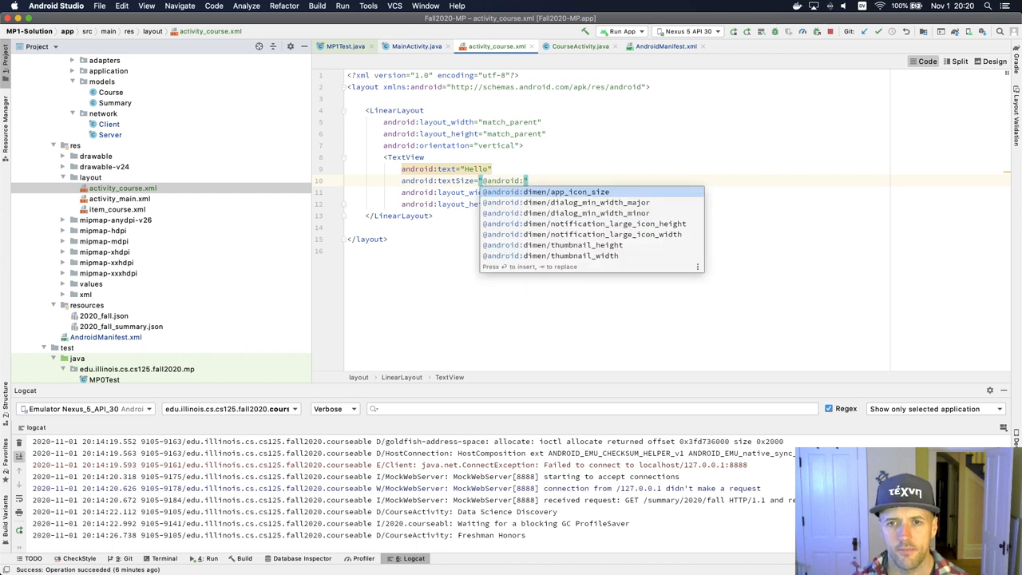
pyautogui.write('12dp')
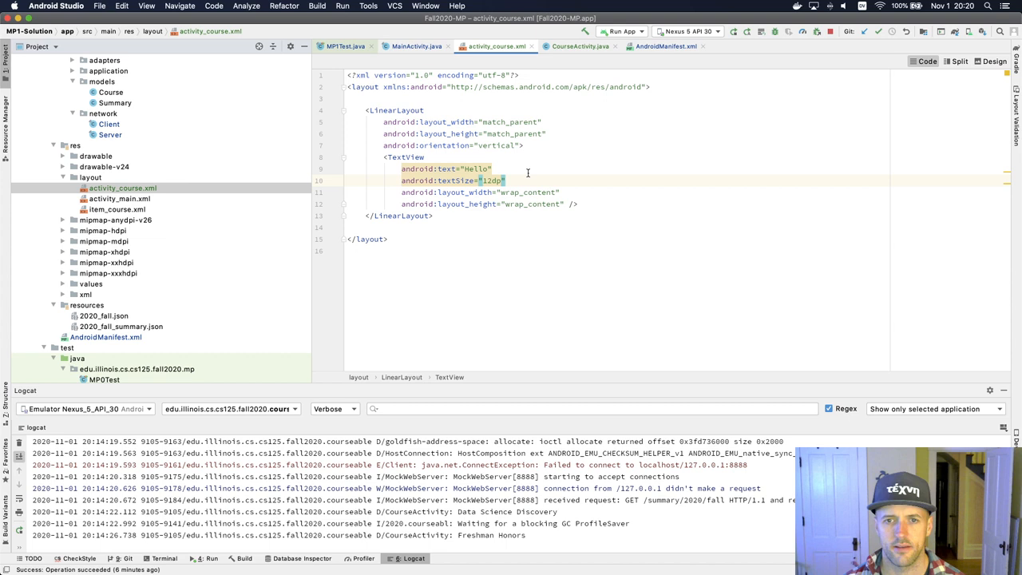
pyautogui.write('24dp')
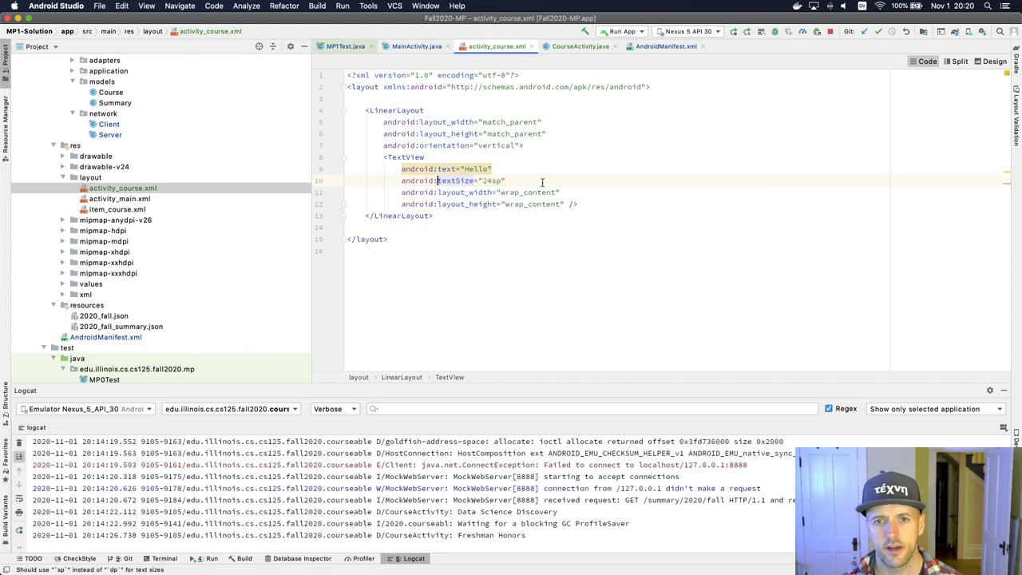
pyautogui.click(667, 44)
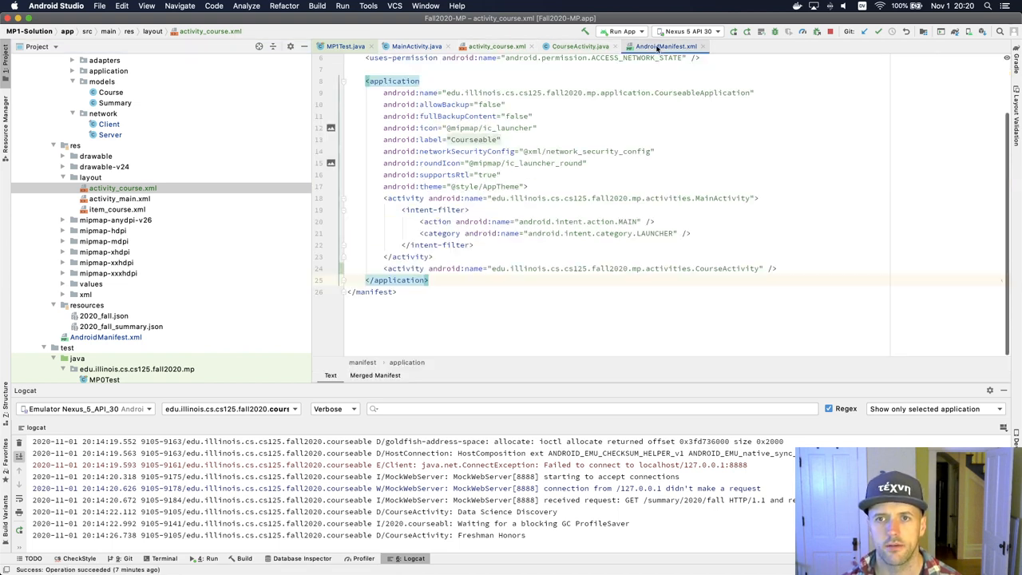
pyautogui.click(498, 43)
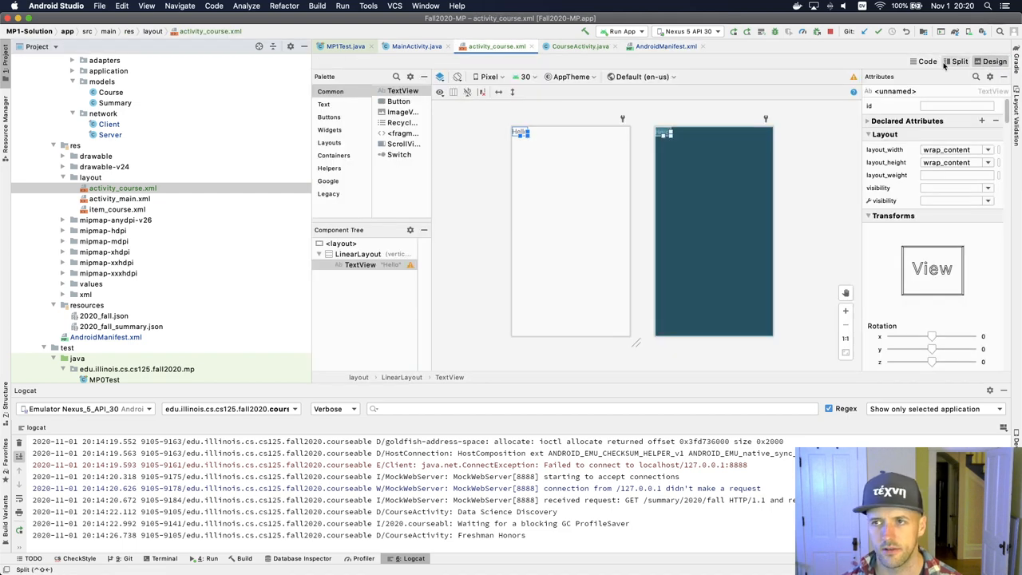
pyautogui.click(926, 61)
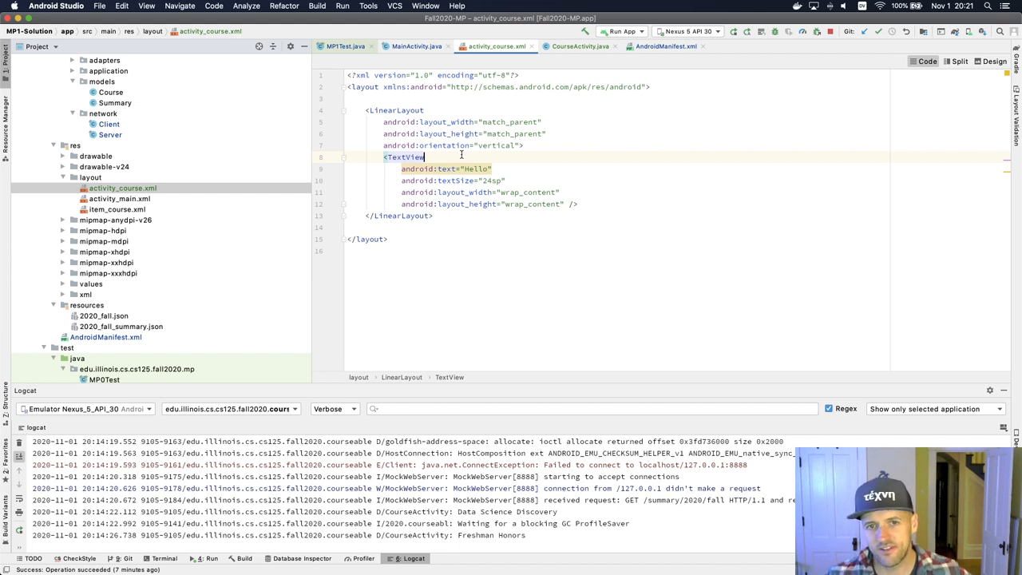
# Step: Add android:id="@+id/textview" to the TextView, then return to MainActivity
pyautogui.press('Enter')
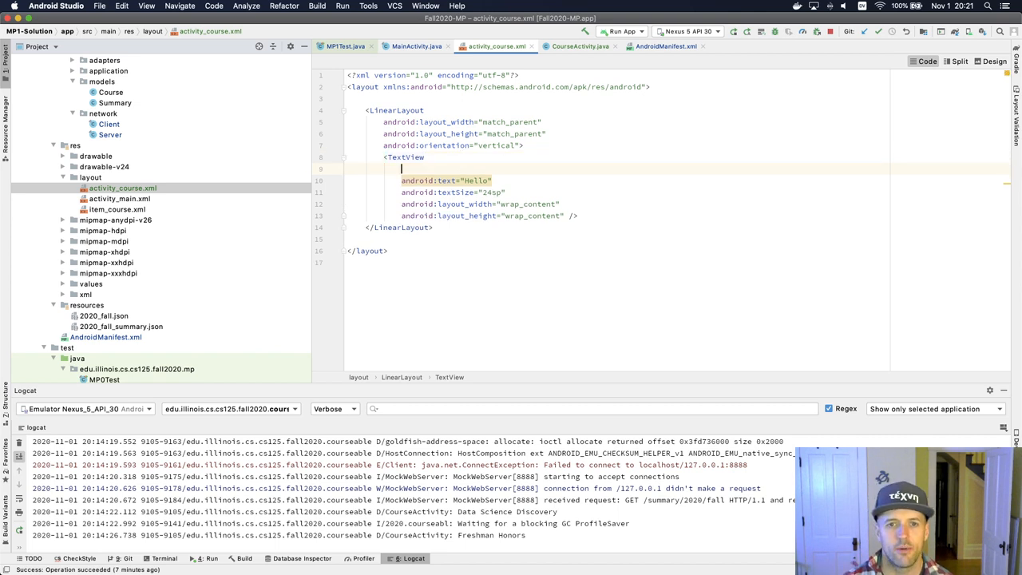
pyautogui.write('android:id="@+id/')
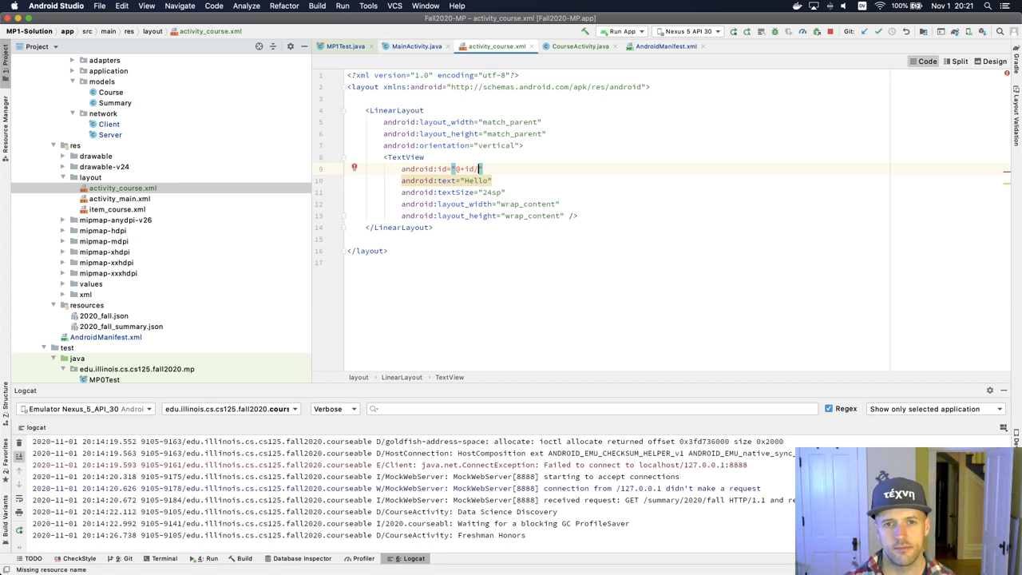
pyautogui.write('textview')
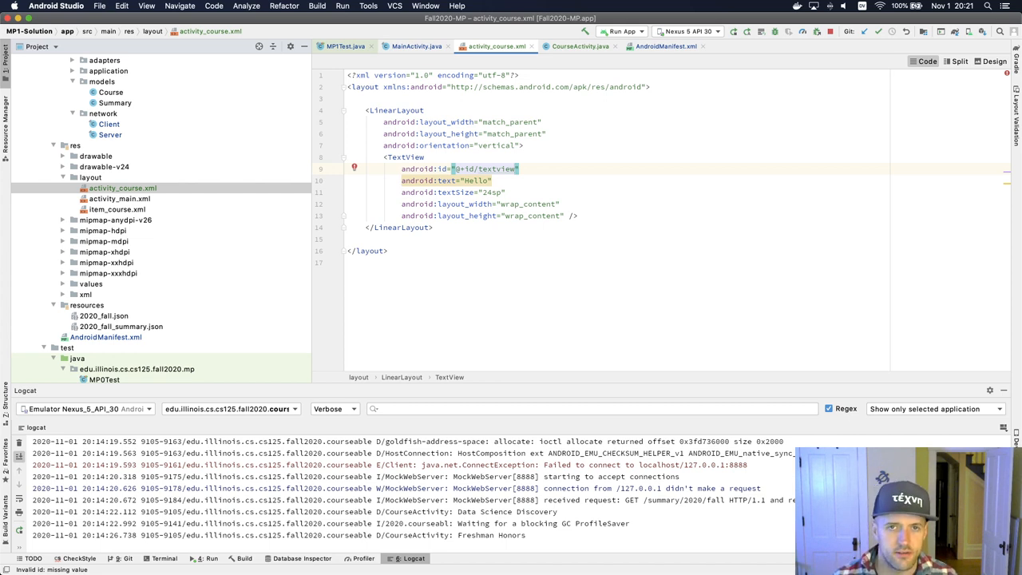
pyautogui.moveTo(467, 150)
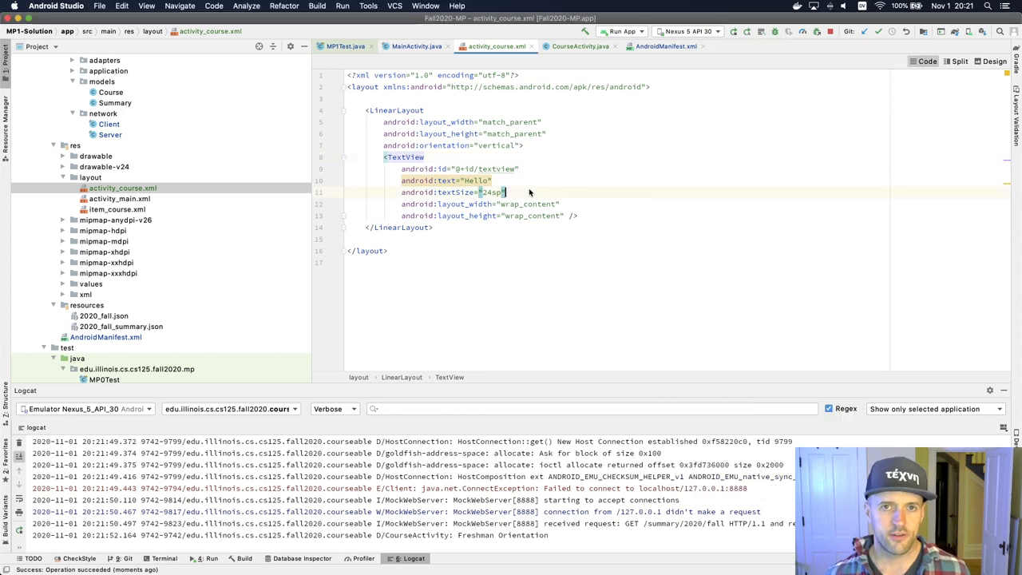
pyautogui.click(422, 44)
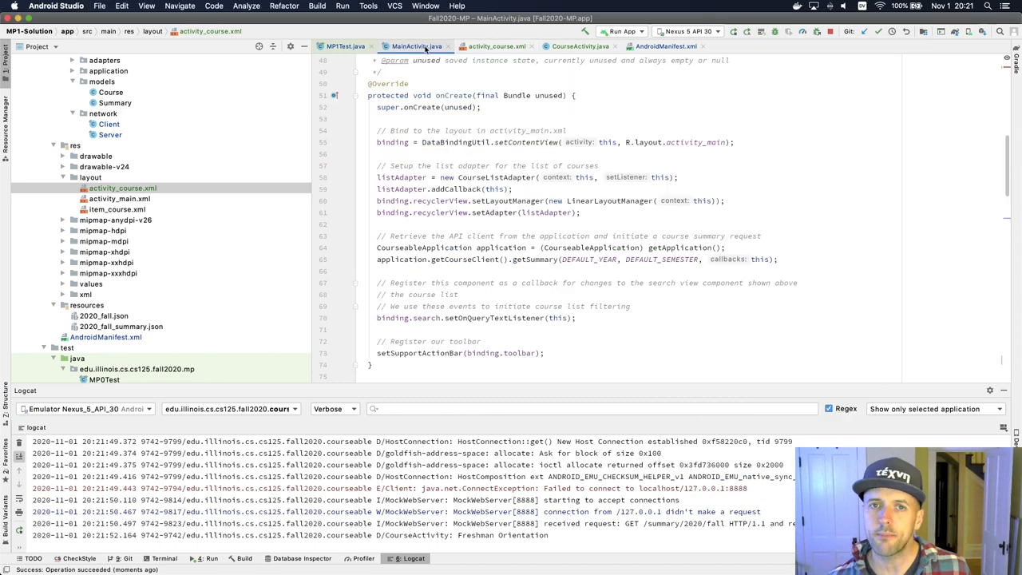
# Step: Review MainActivity's DataBindingUtil setup and open the CourseActivity class
pyautogui.click(508, 45)
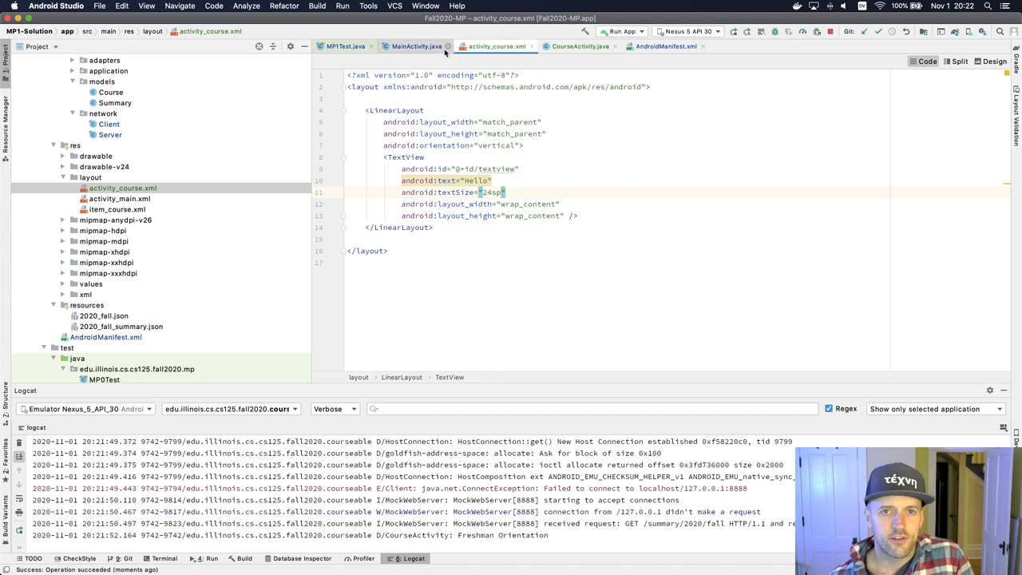
pyautogui.click(405, 44)
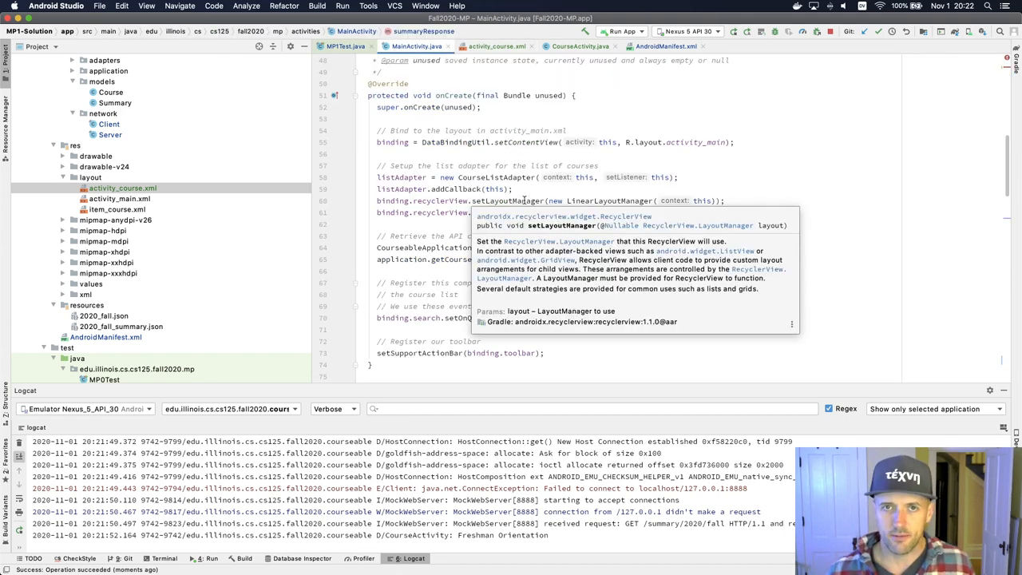
pyautogui.moveTo(624, 182)
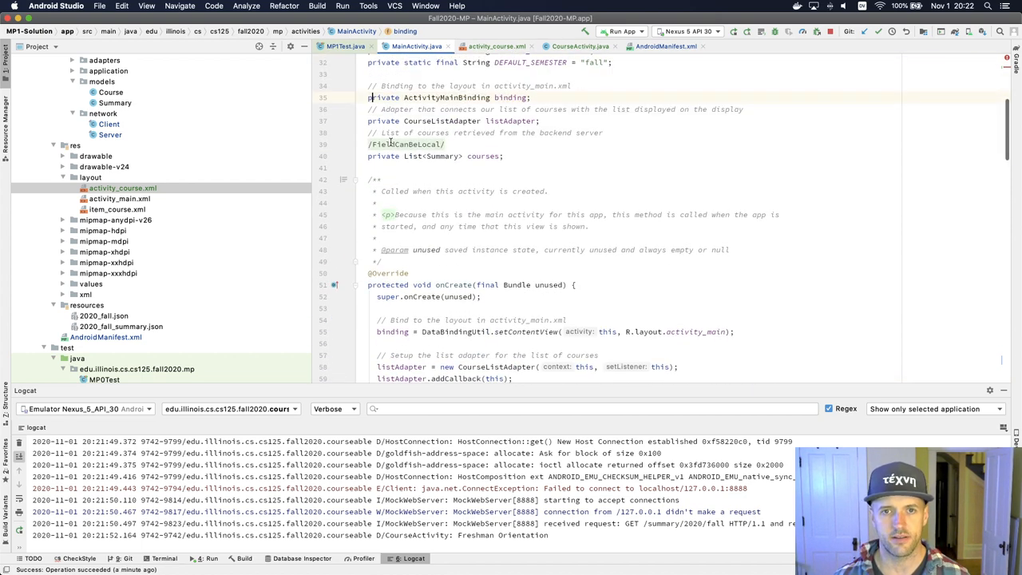
pyautogui.scroll(-3)
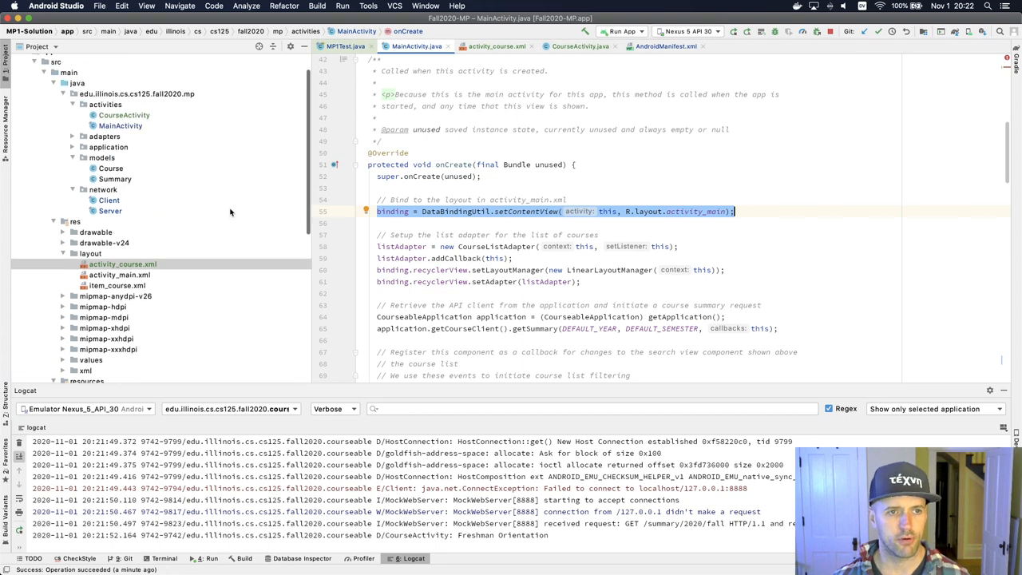
pyautogui.click(124, 118)
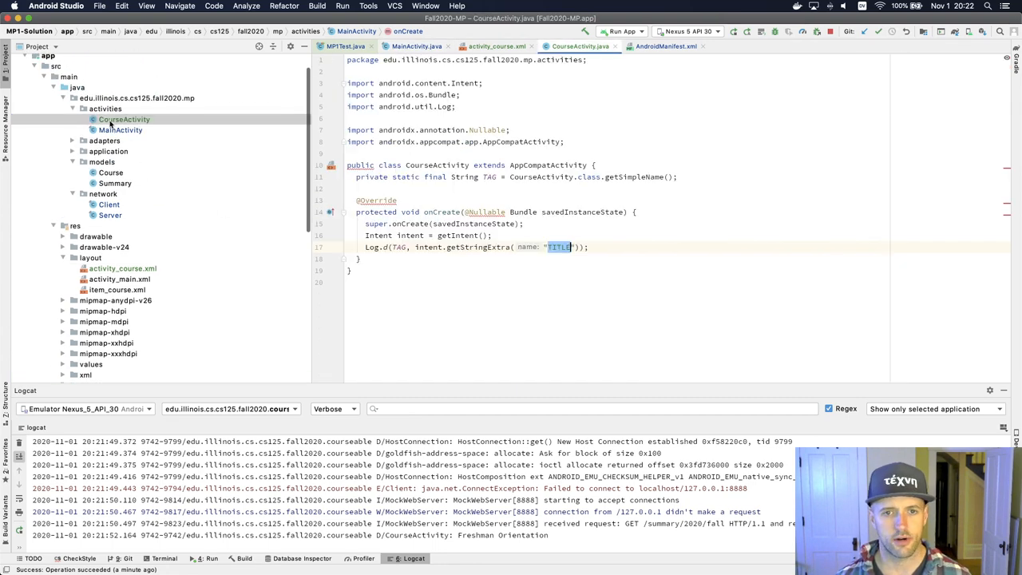
# Step: Declare an ActivityCourseBinding field and bind R.layout.activity_course in CourseActivity's onCreate
pyautogui.click(594, 246)
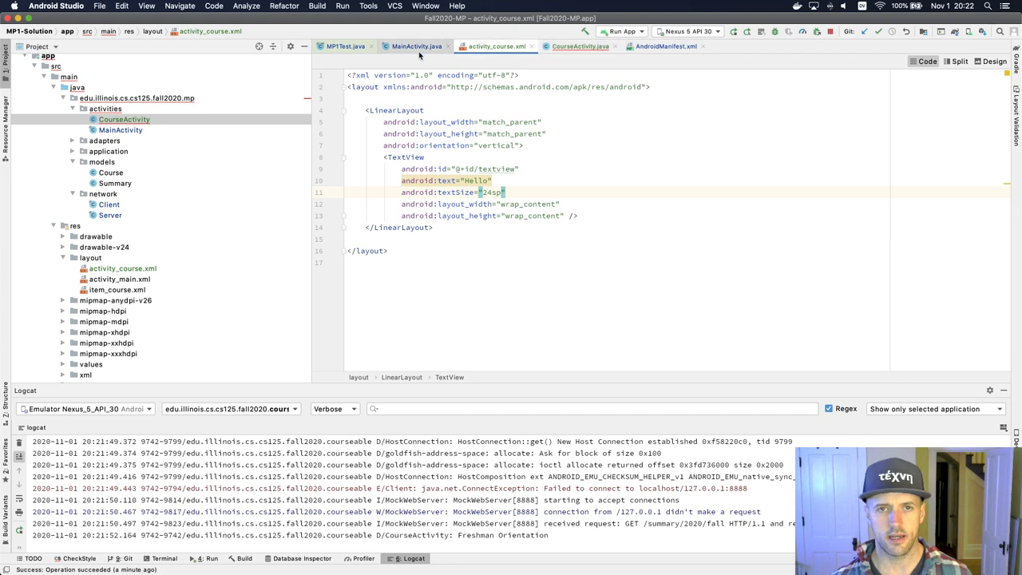
pyautogui.click(407, 45)
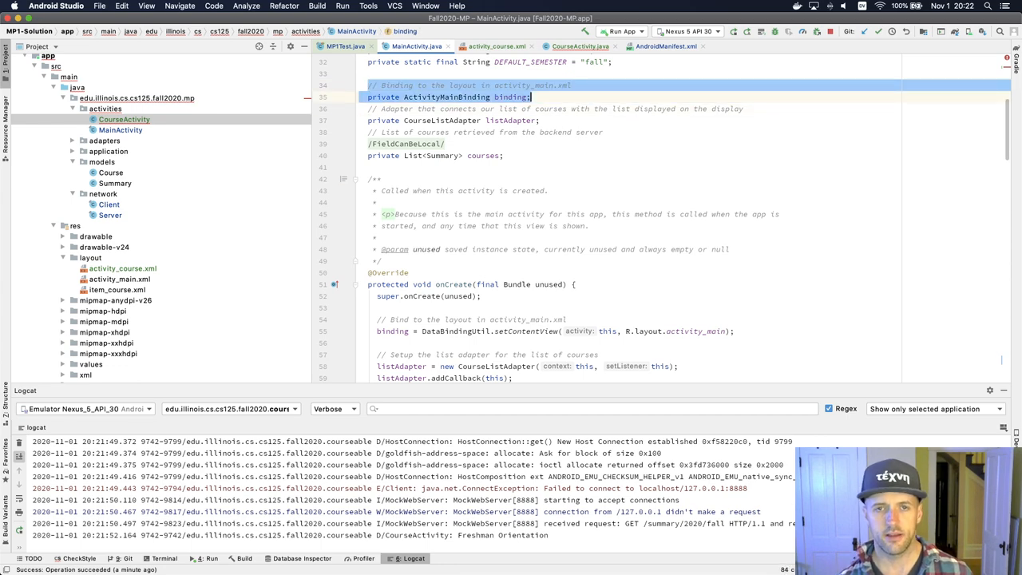
pyautogui.click(502, 46)
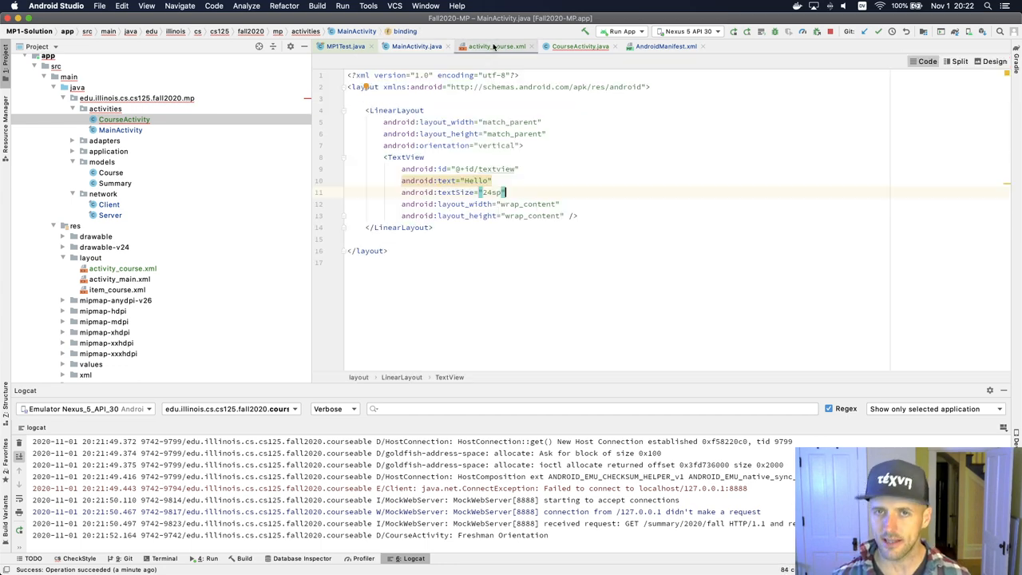
pyautogui.click(578, 45)
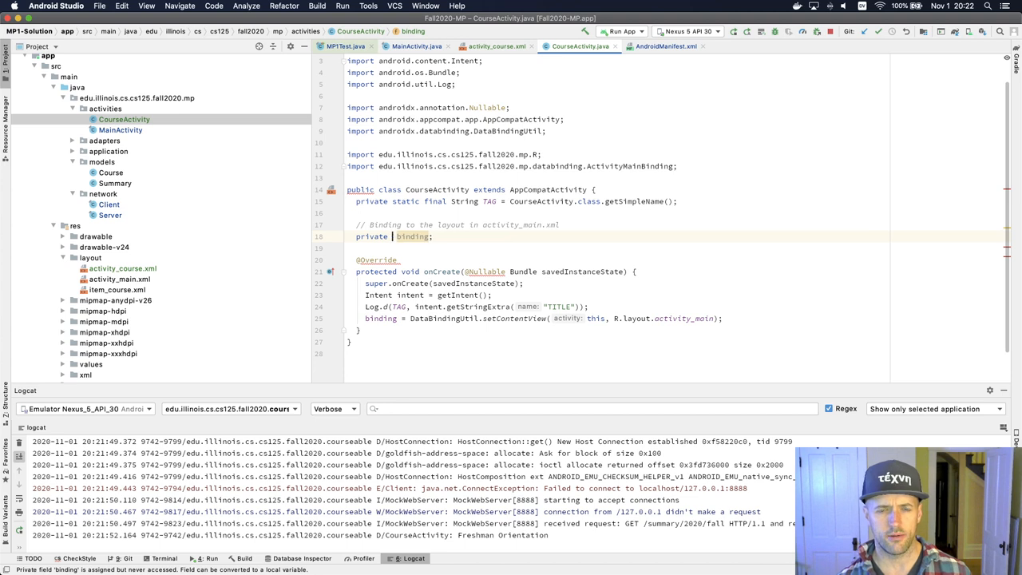
pyautogui.write('Activ')
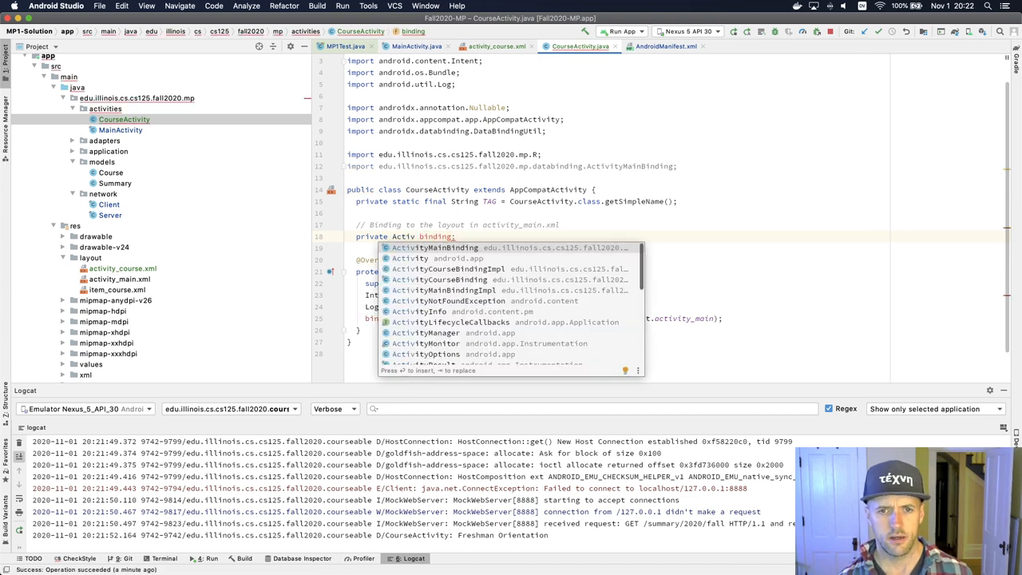
pyautogui.click(438, 279)
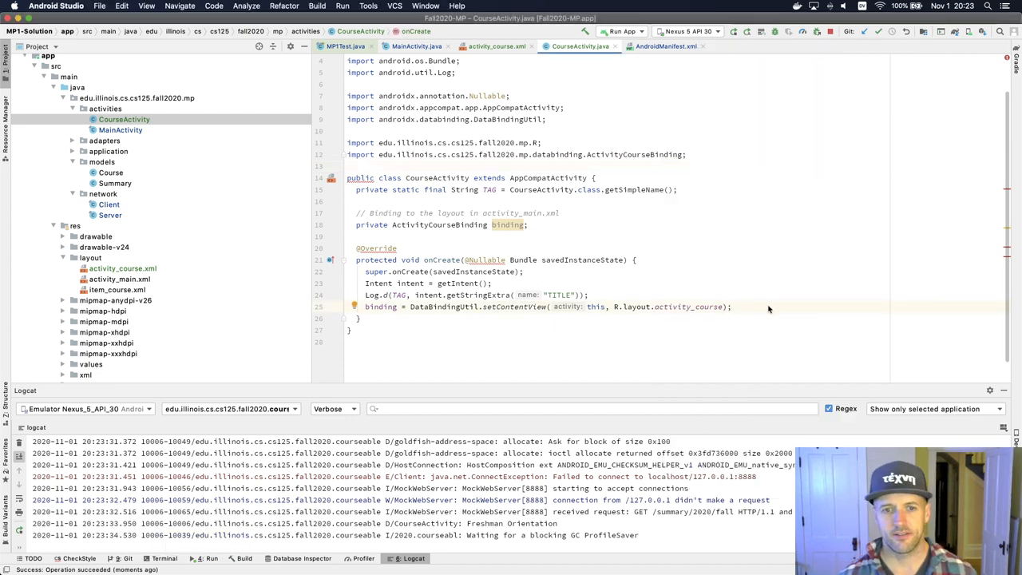
# Step: Add binding.textview.setText("What What") in CourseActivity's onCreate
pyautogui.write('ba')
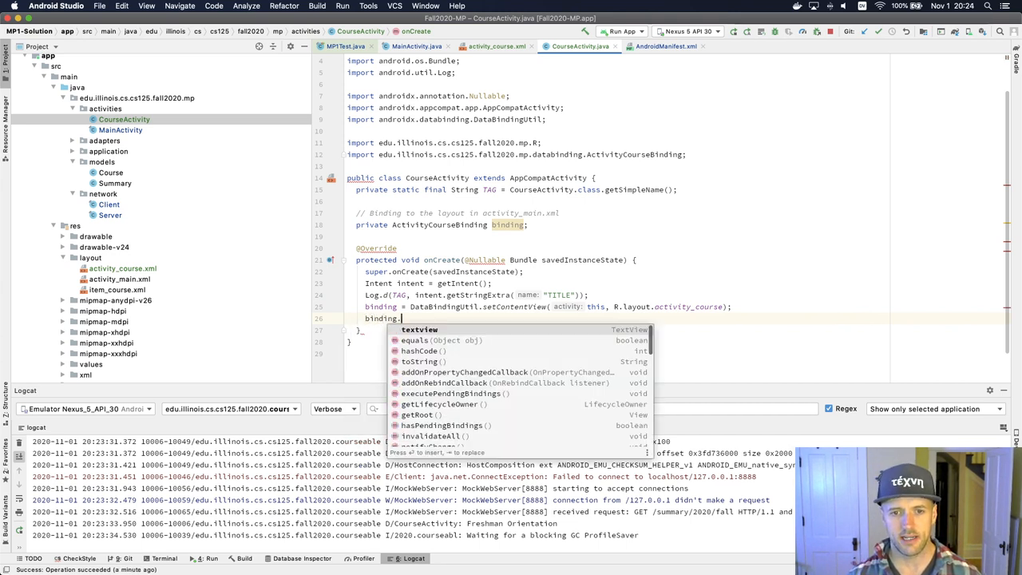
pyautogui.write('textview')
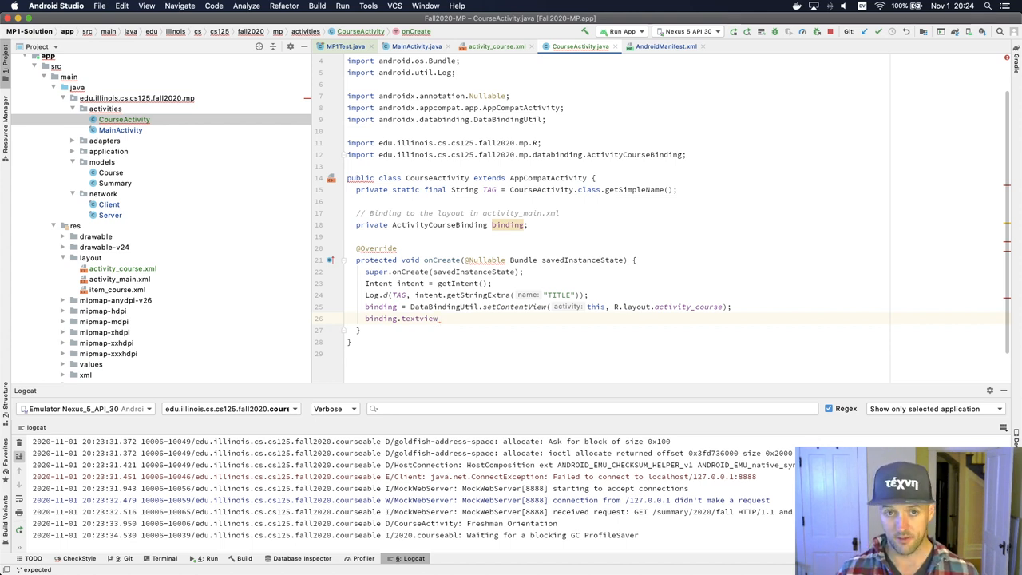
pyautogui.write('.')
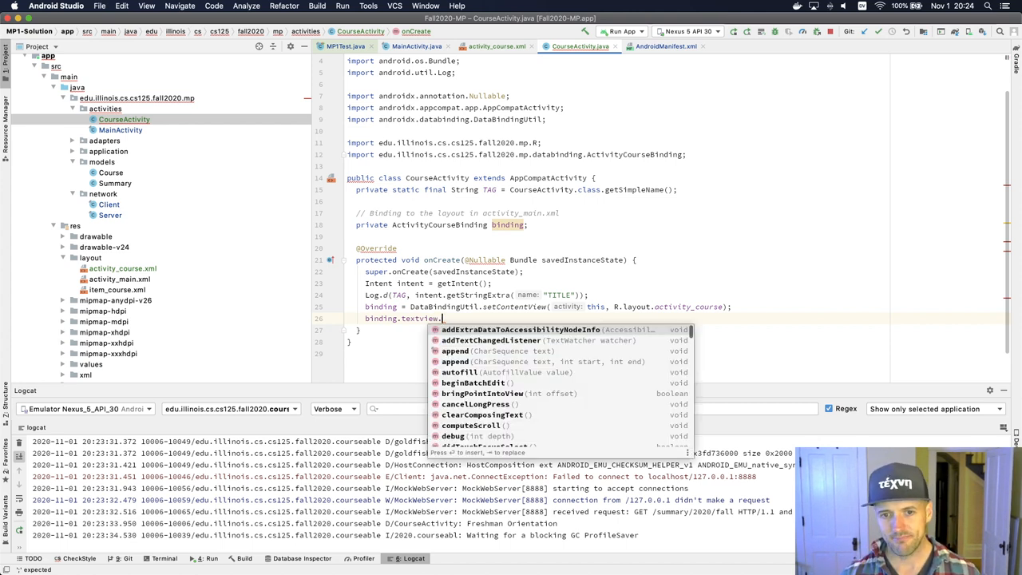
pyautogui.write('s')
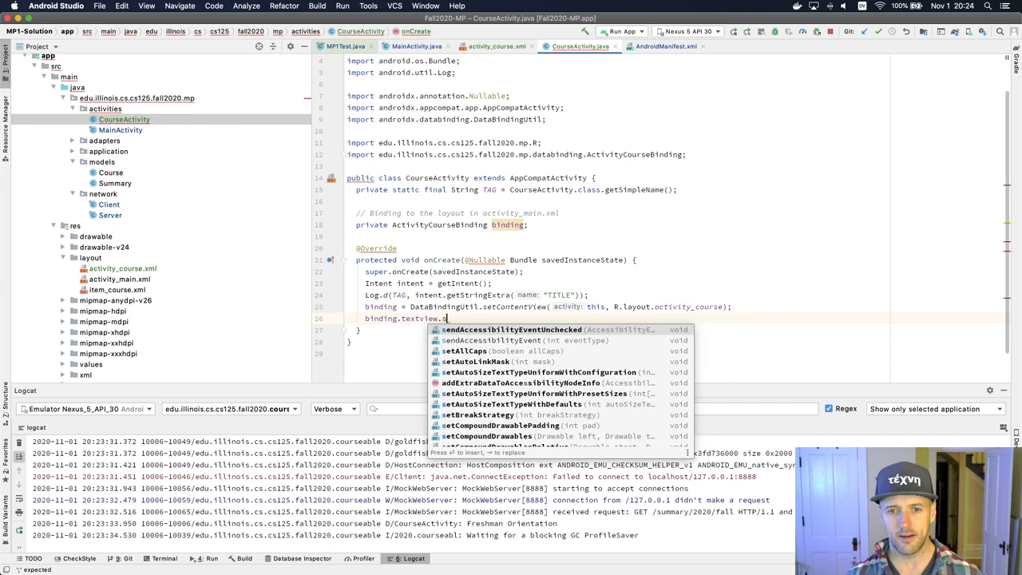
pyautogui.write('etText();')
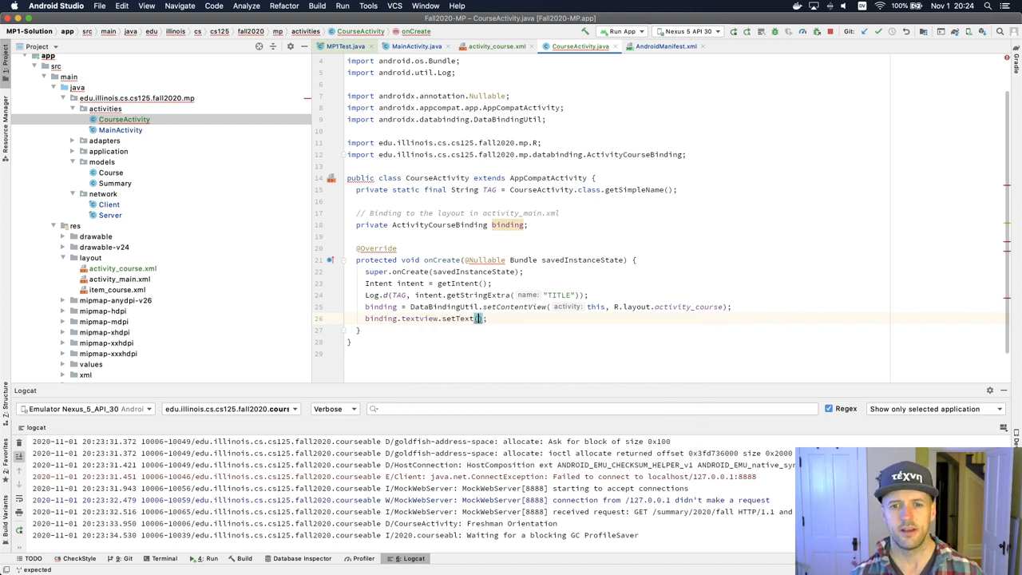
pyautogui.write('"What w"')
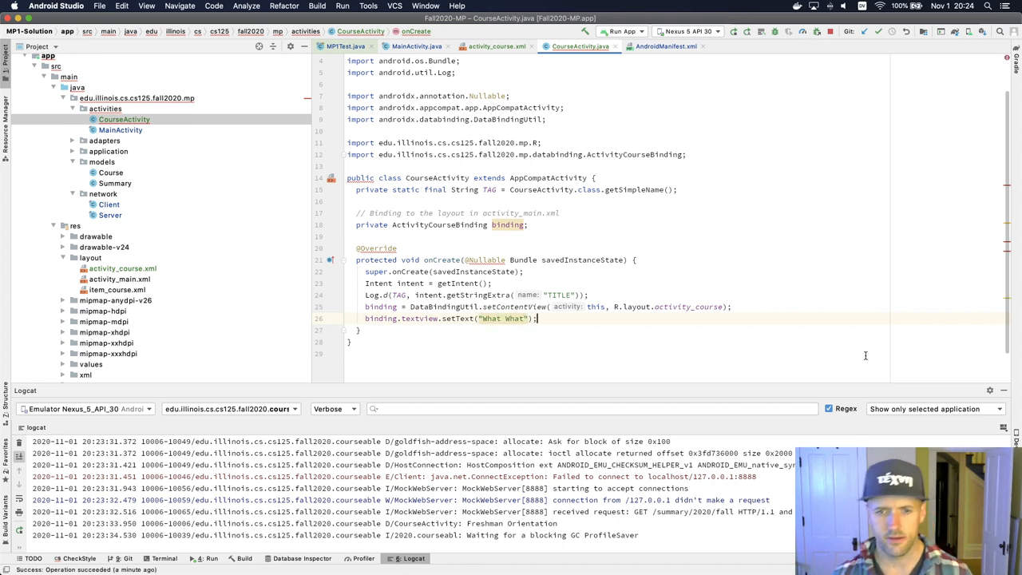
pyautogui.moveTo(492, 317)
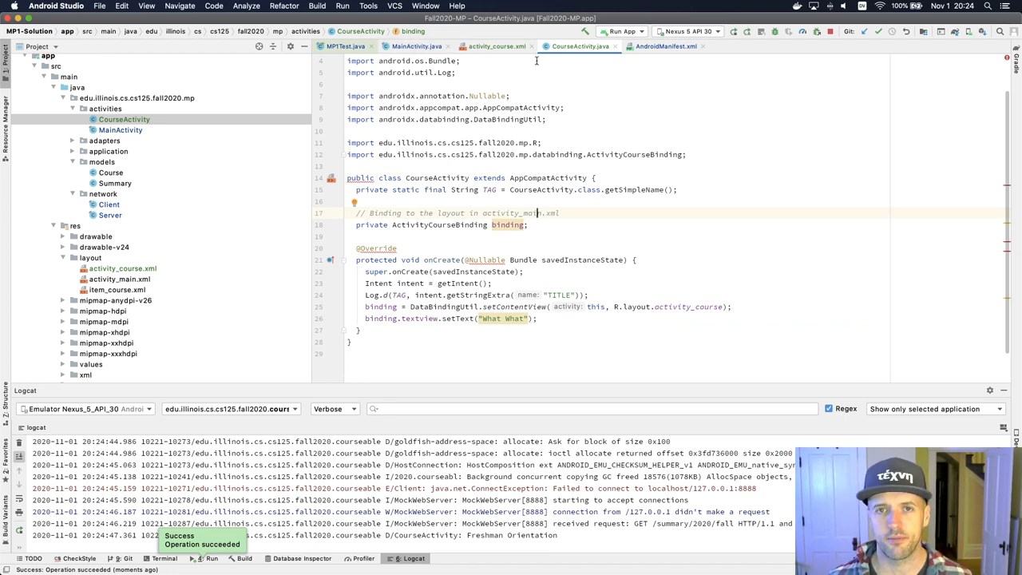
pyautogui.moveTo(482, 46)
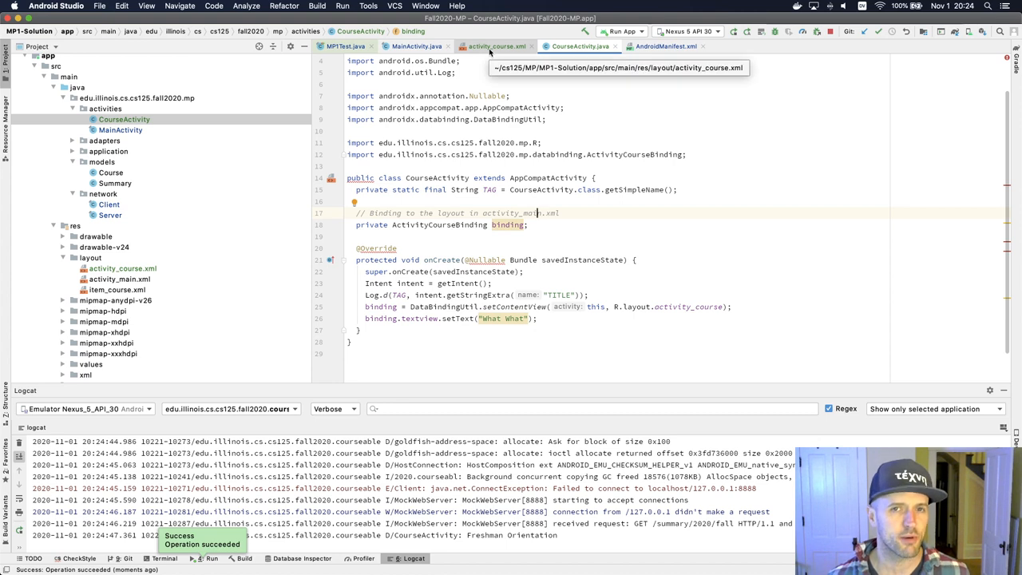
pyautogui.moveTo(495, 73)
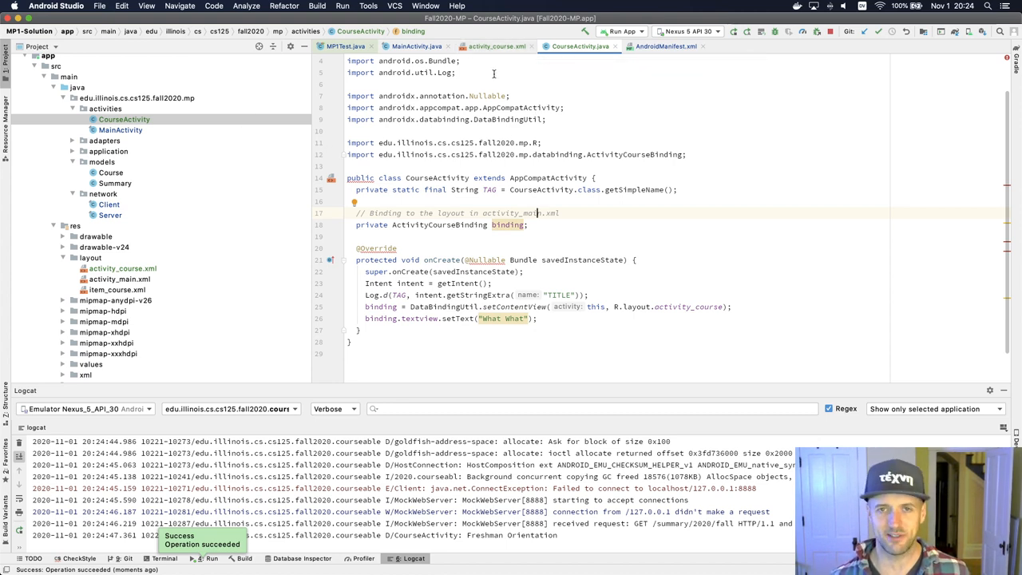
# Step: Delete android:text="Hello" from activity_course.xml and return to CourseActivity's setText call
pyautogui.click(492, 47)
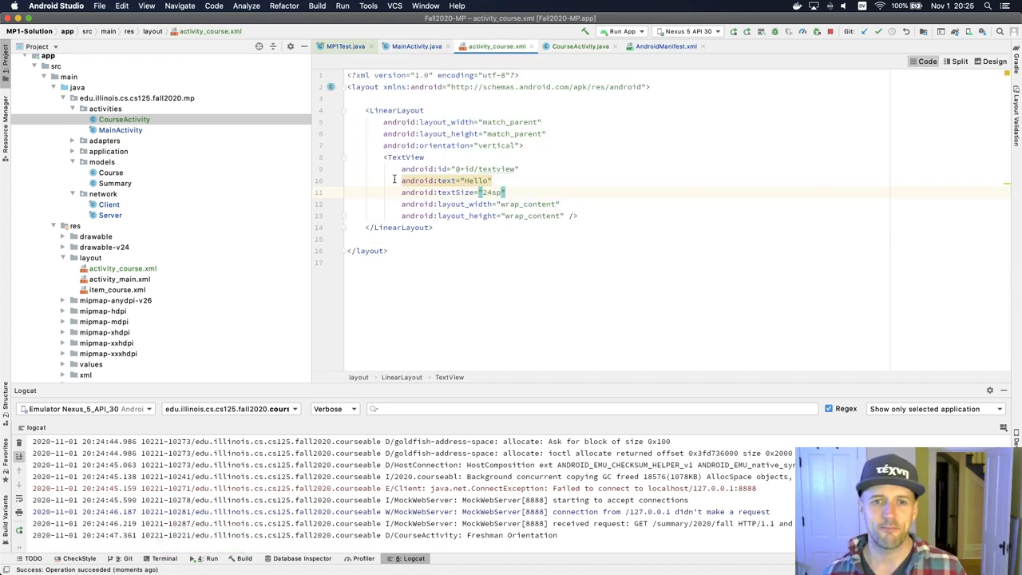
pyautogui.press('Delete')
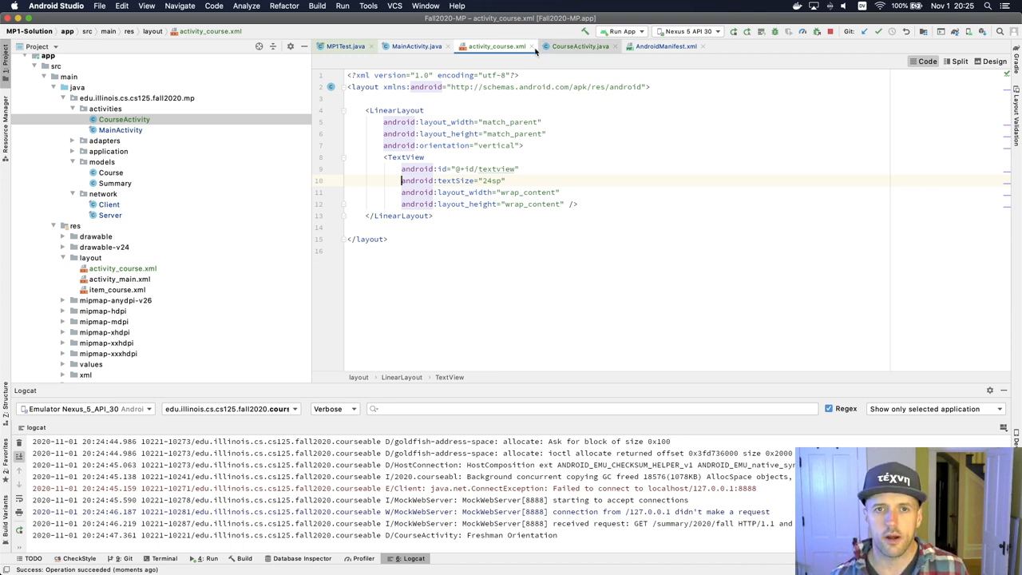
pyautogui.click(578, 47)
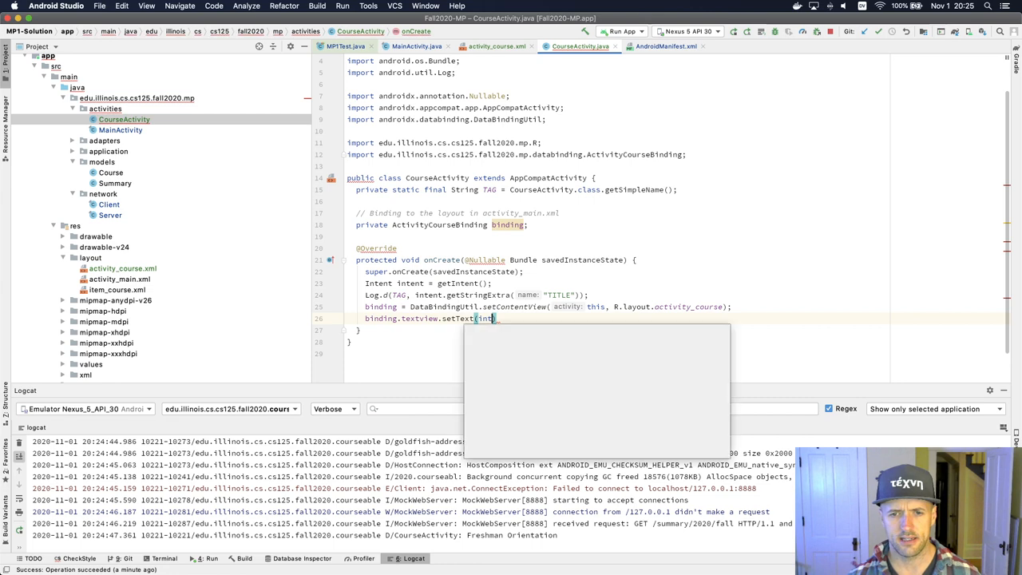
# Step: Pass intent.getStringExtra("TITLE") into the TextView's setText and run the app on the emulator
pyautogui.write('intent.get')
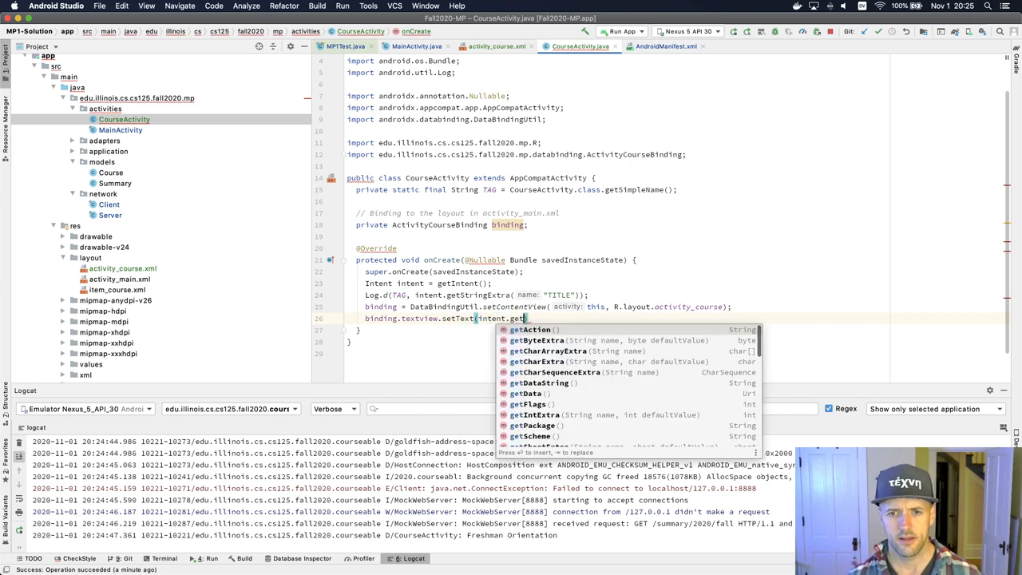
pyautogui.write('StringExtra("TITLE"));')
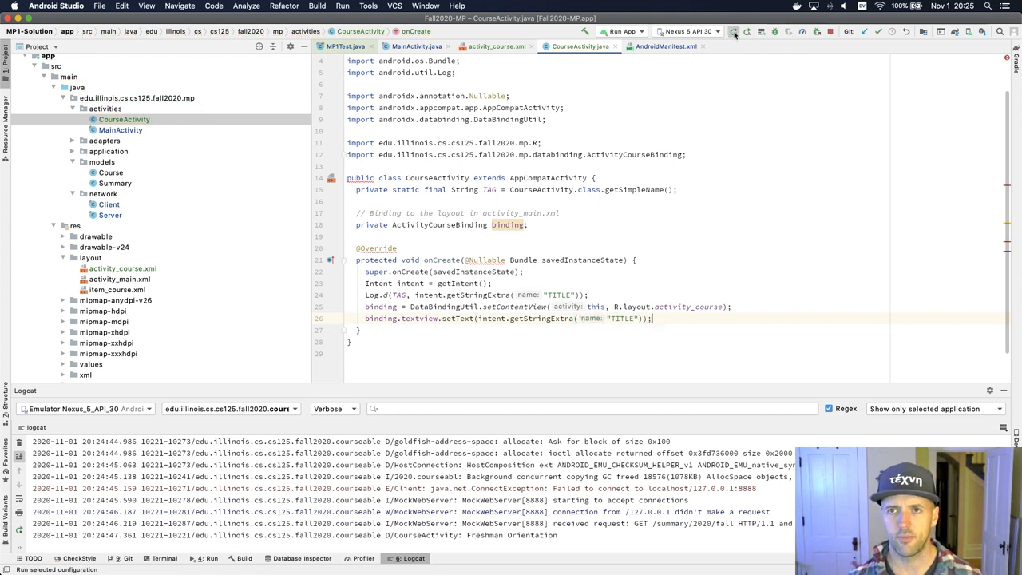
pyautogui.click(734, 32)
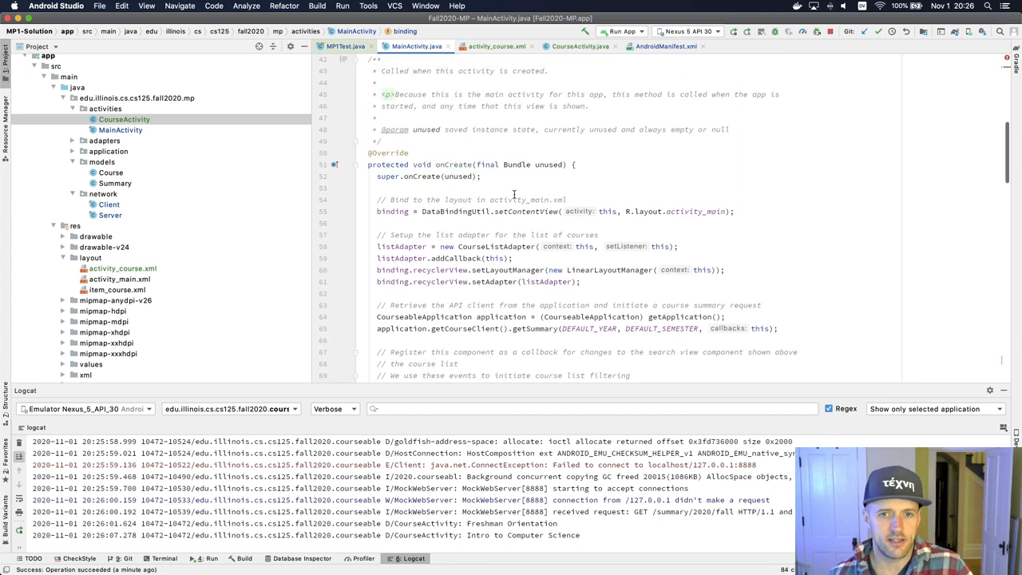
# Step: Review onCourseClicked's putExtra("TITLE", ...) in MainActivity.java, then switch to the emulator window
pyautogui.click(577, 45)
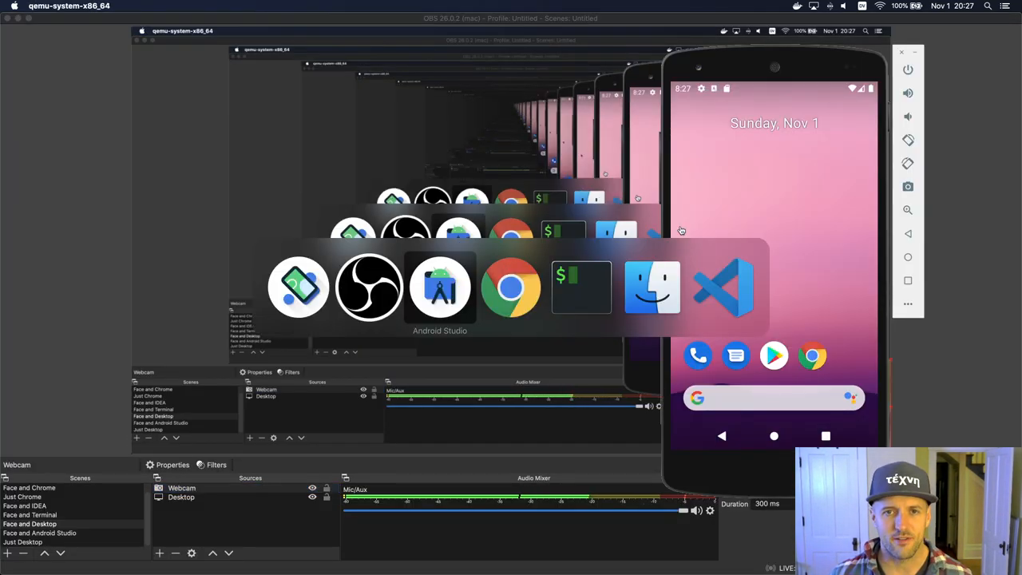
pyautogui.click(441, 287)
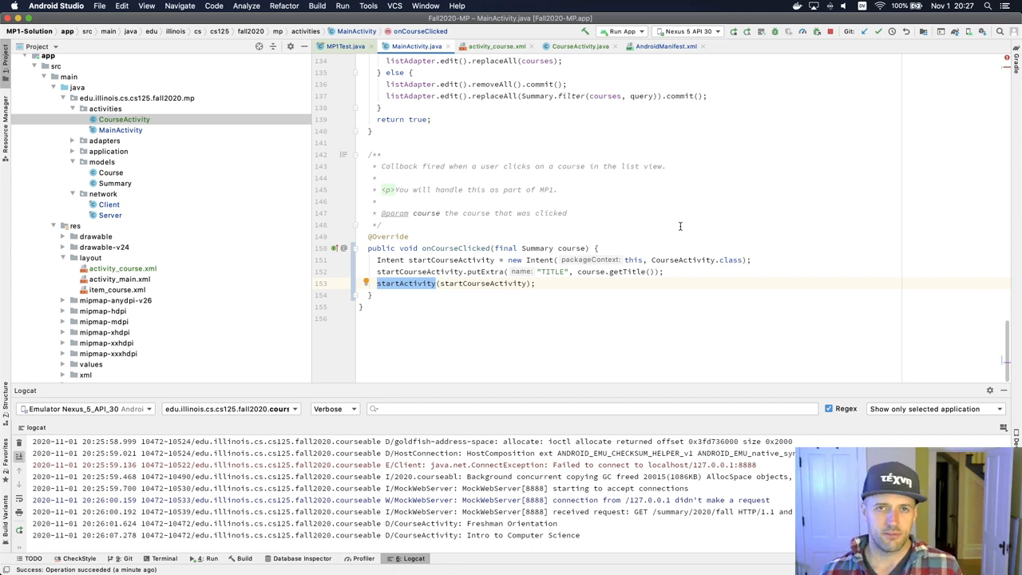
pyautogui.press('cmd+tab')
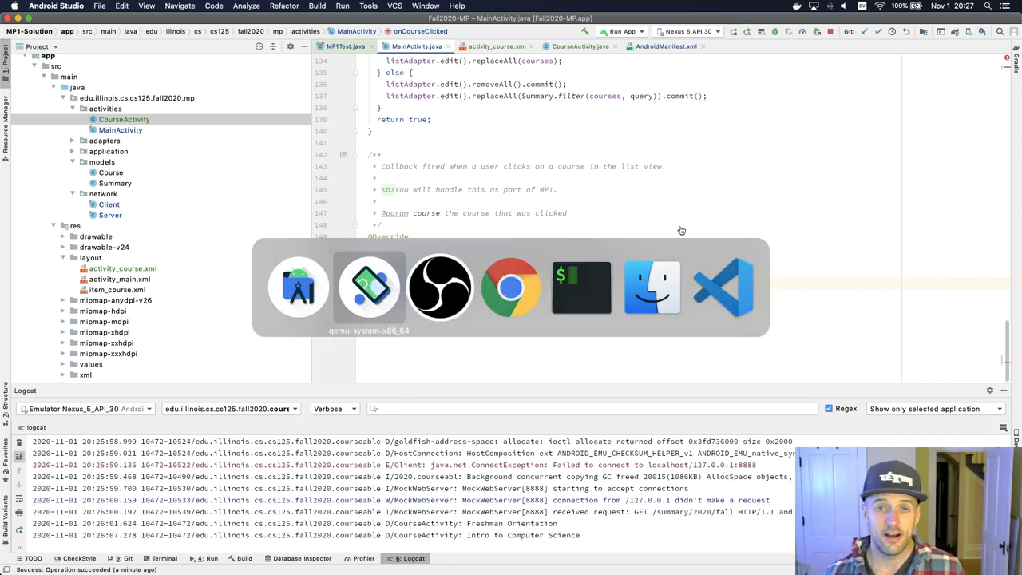